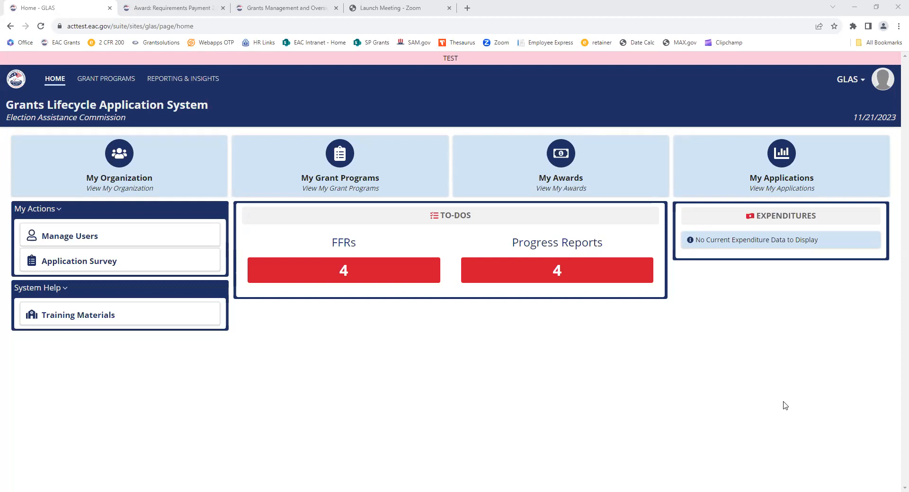
mouse_move(751, 422)
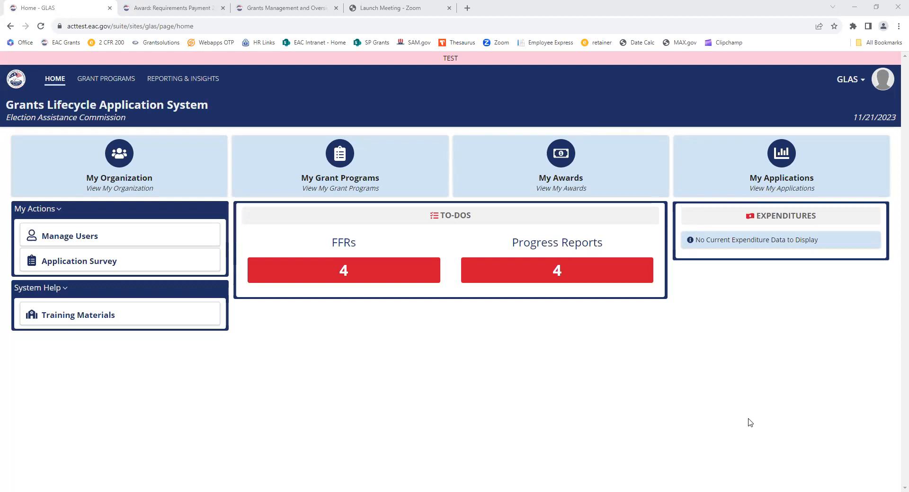
mouse_move(739, 391)
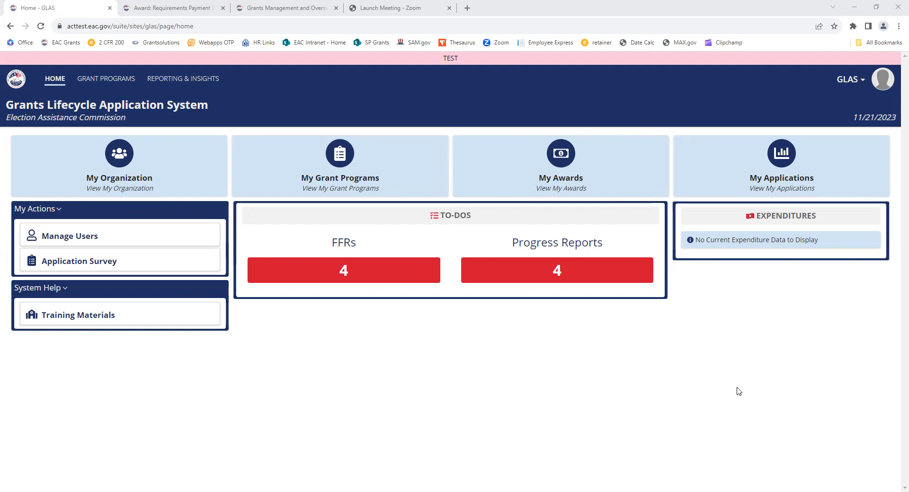
mouse_move(402, 335)
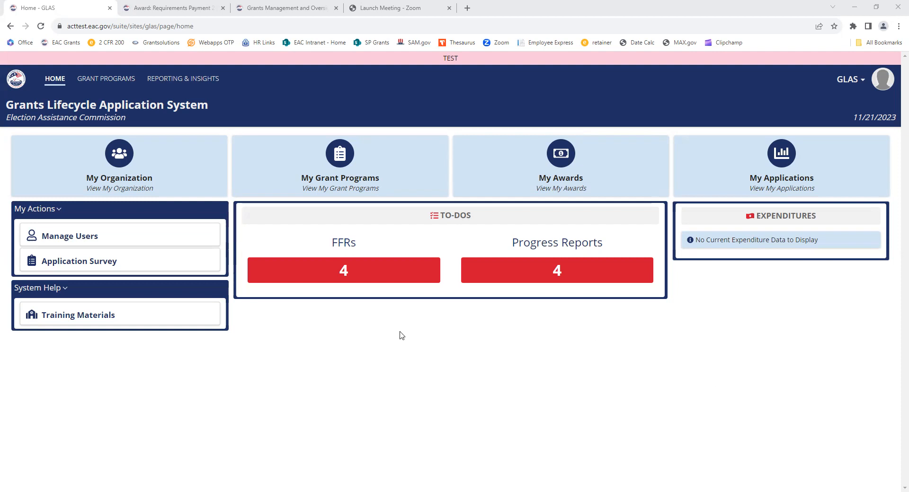
mouse_move(595, 232)
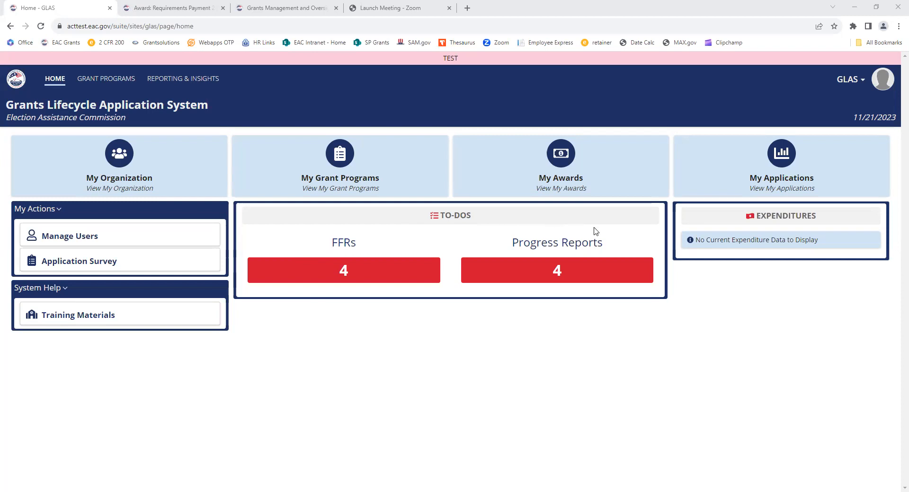
mouse_move(657, 306)
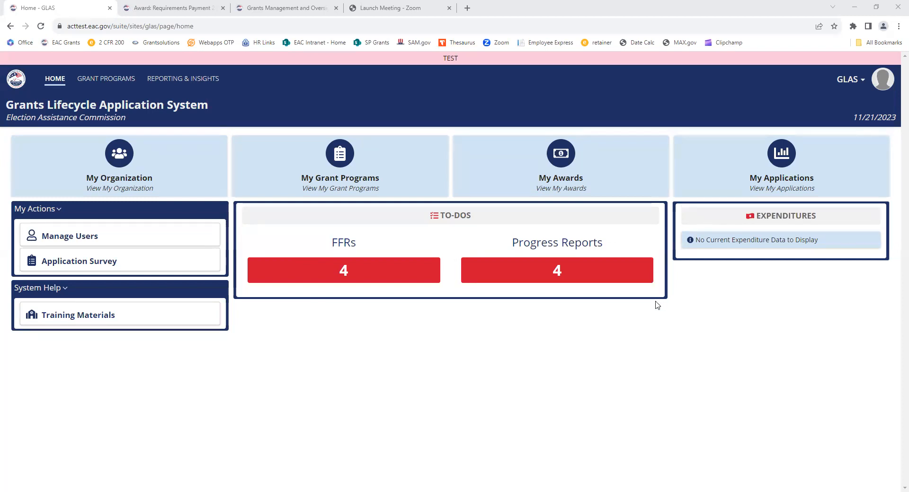
mouse_move(617, 276)
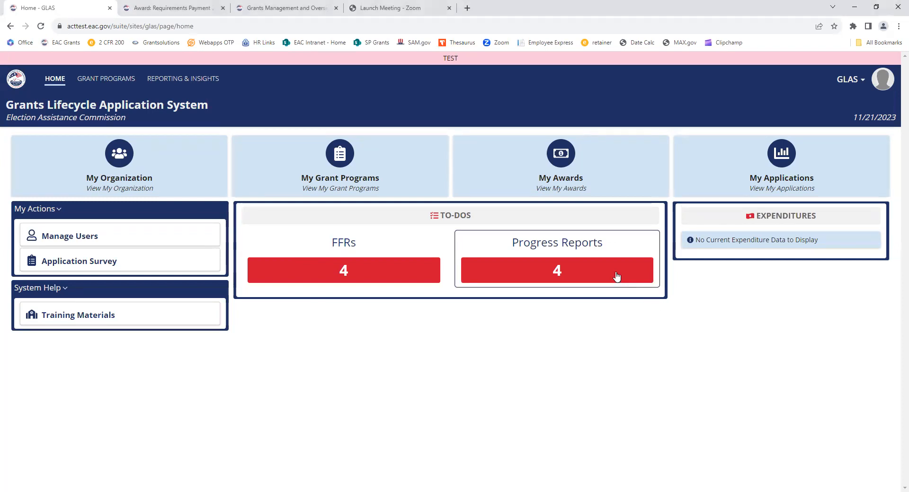
Expand the red Progress Reports to-do counter to list the four pending annual reports
click(556, 270)
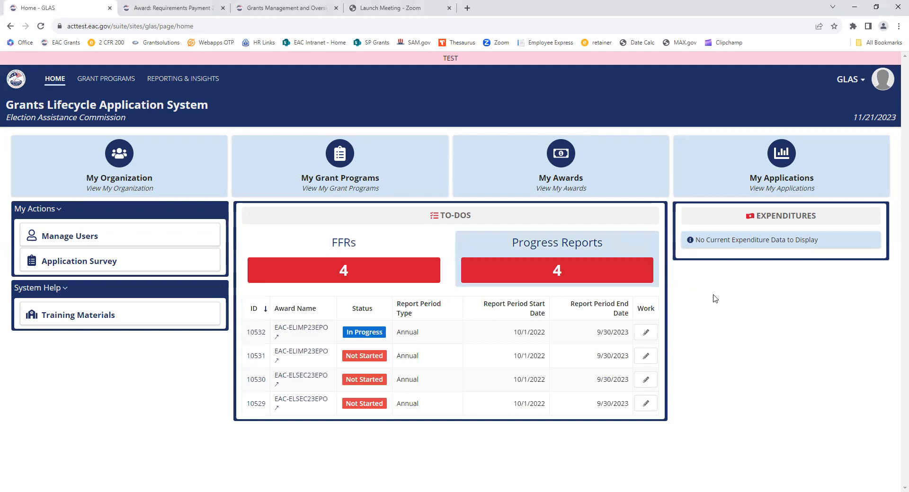
mouse_move(677, 322)
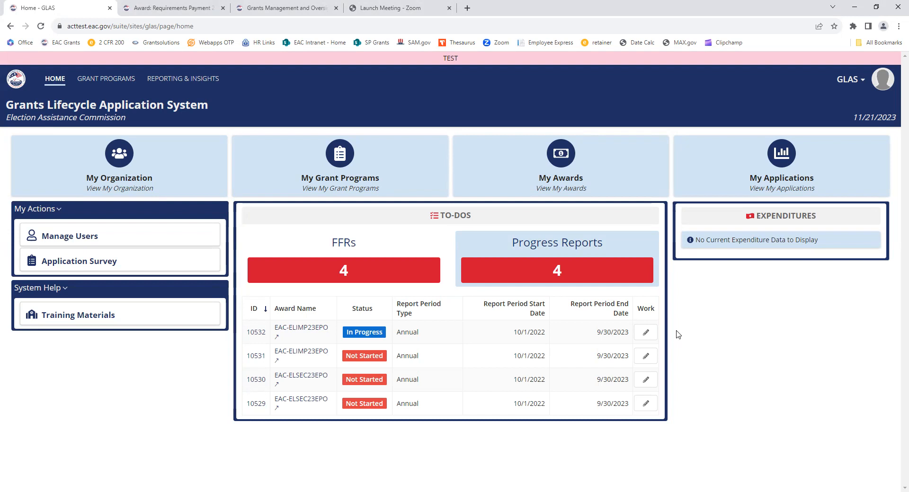
mouse_move(699, 333)
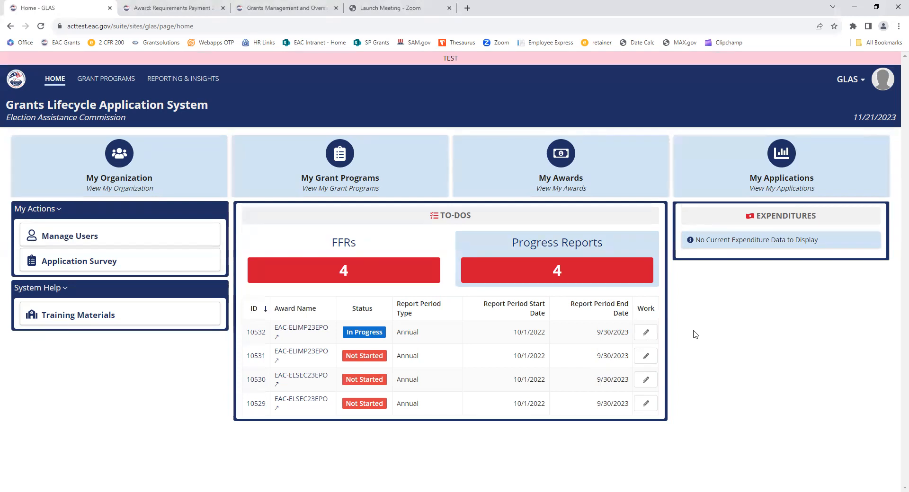
mouse_move(703, 320)
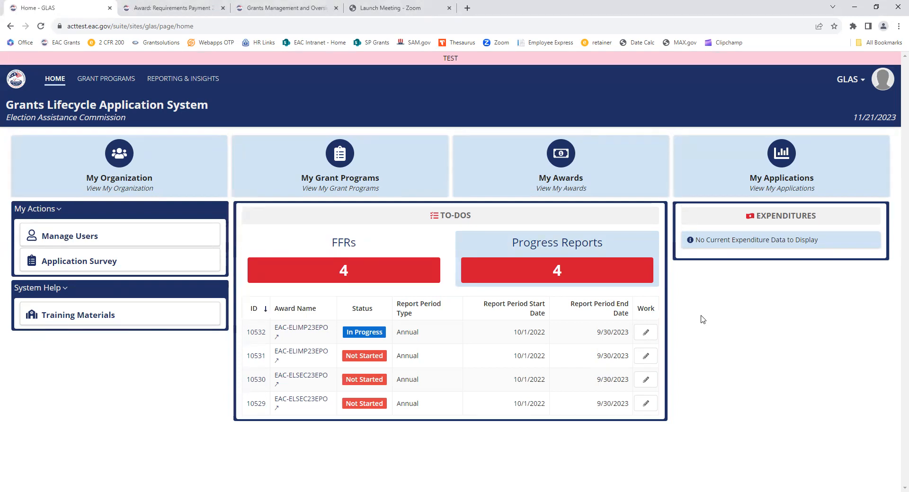
mouse_move(646, 335)
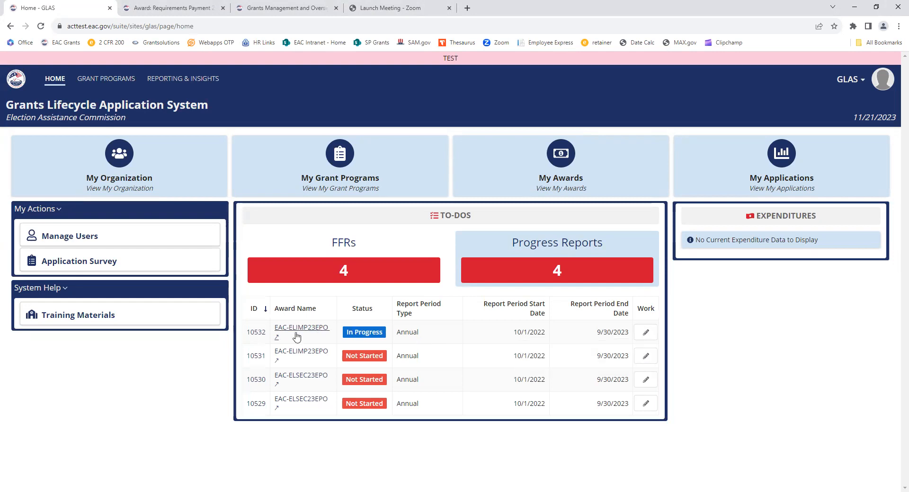
mouse_move(256, 332)
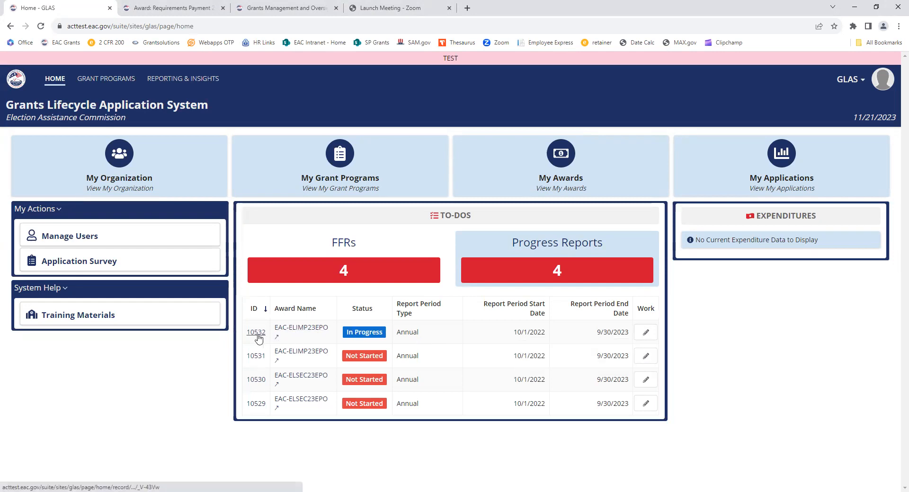
mouse_move(363, 332)
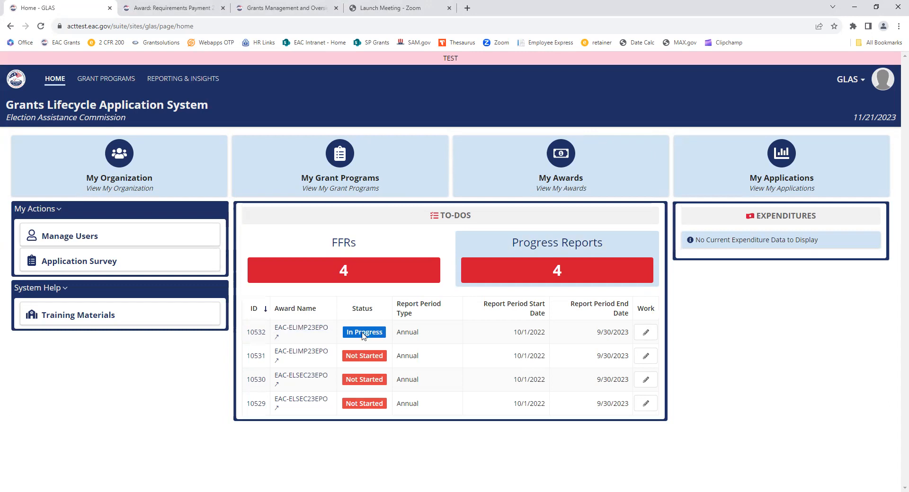
mouse_move(645, 332)
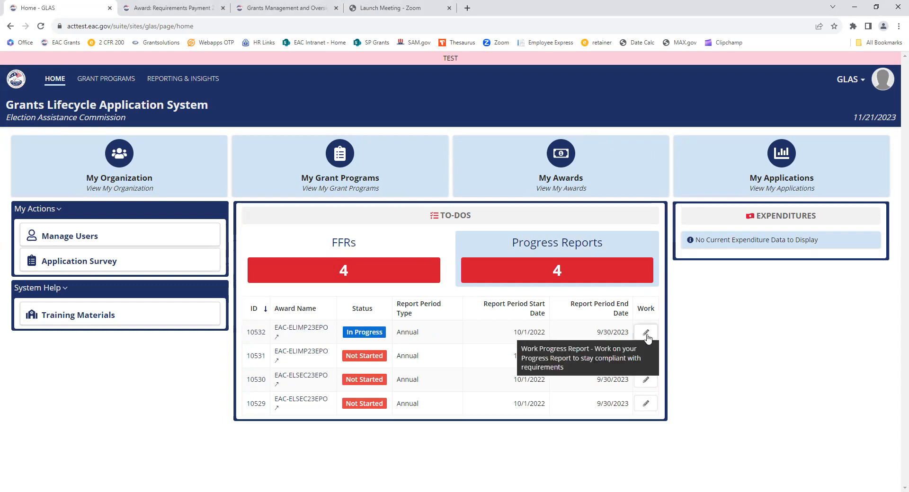
Open in-progress report 10532 and view its Section I Cover Page details
click(645, 332)
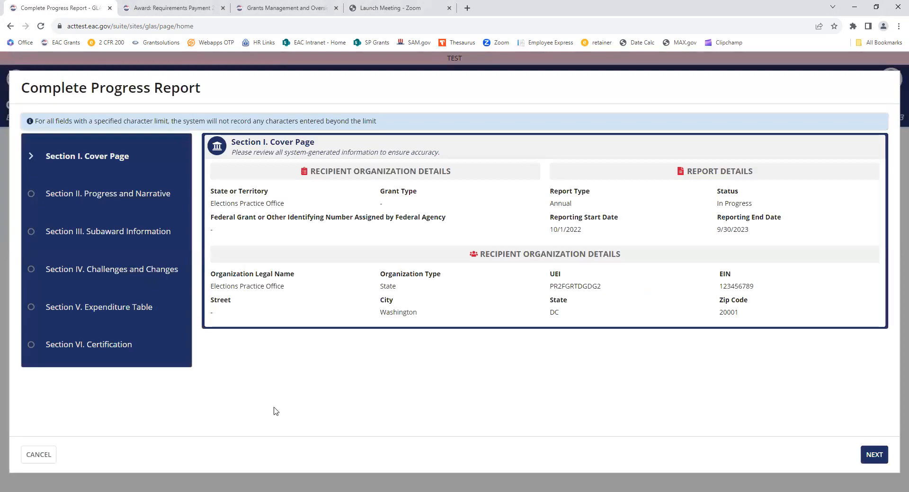
mouse_move(207, 348)
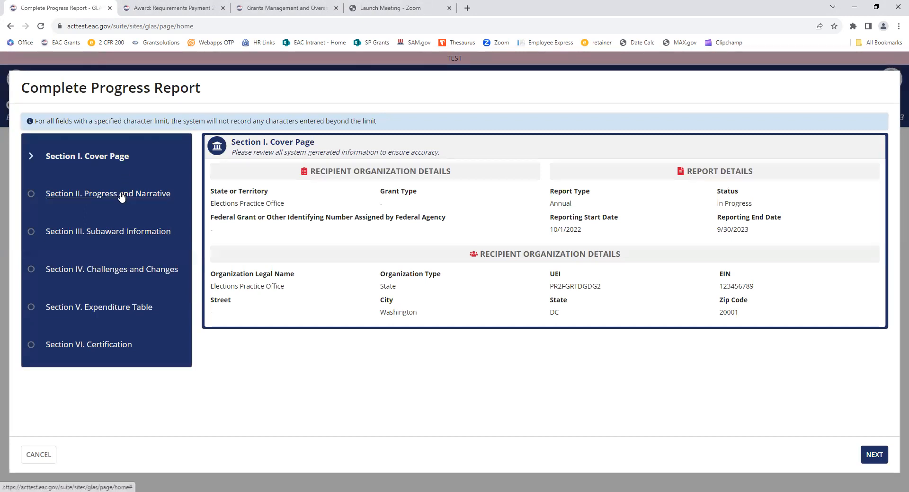
mouse_move(99, 307)
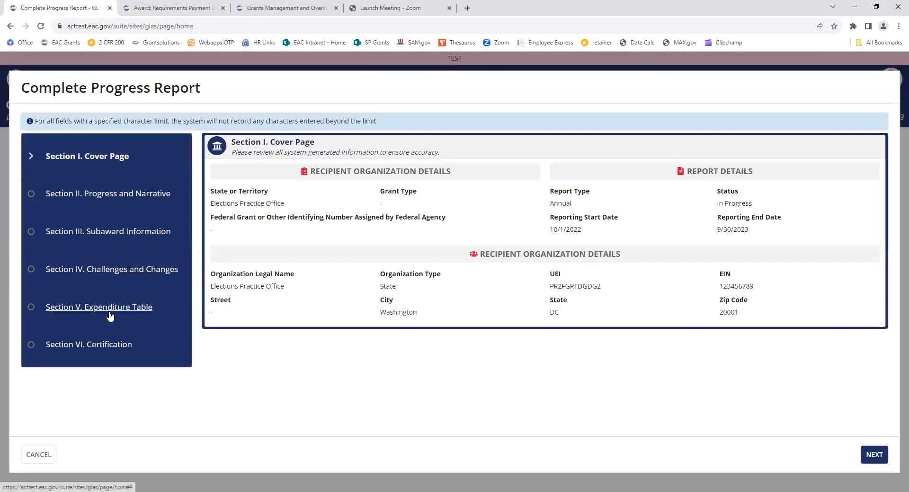
click(99, 307)
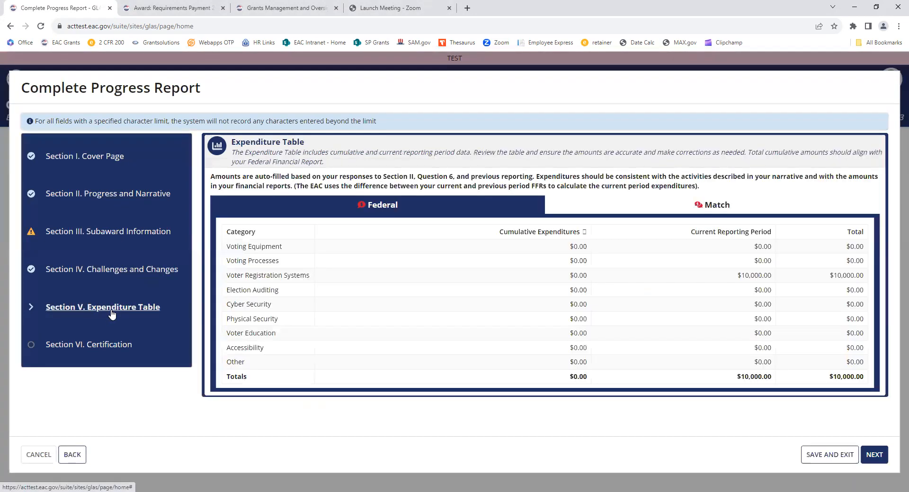
mouse_move(84, 156)
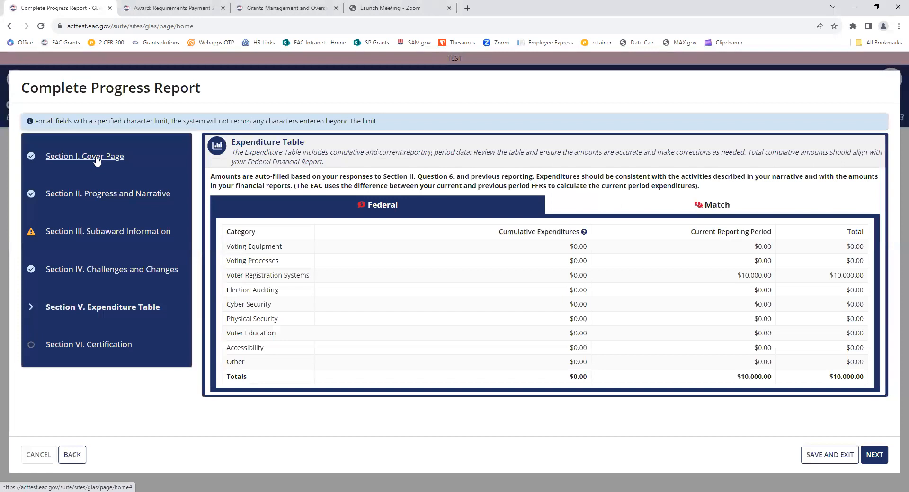
click(85, 156)
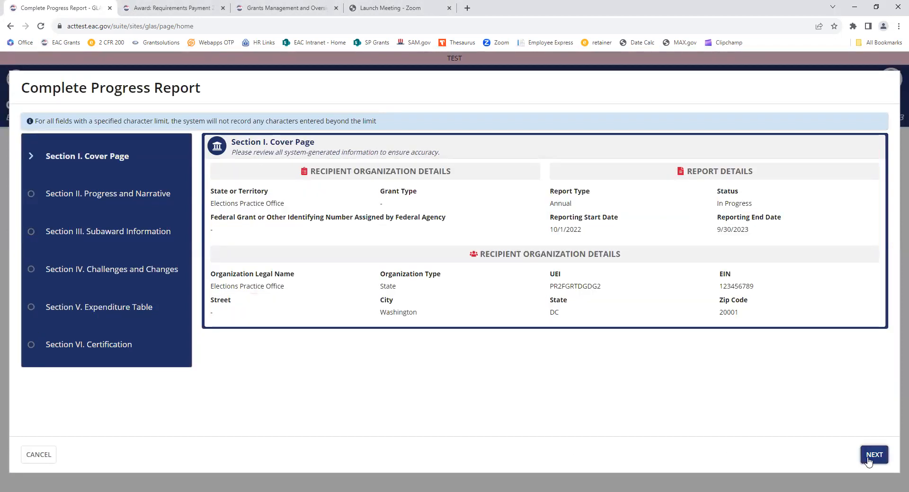
mouse_move(98, 414)
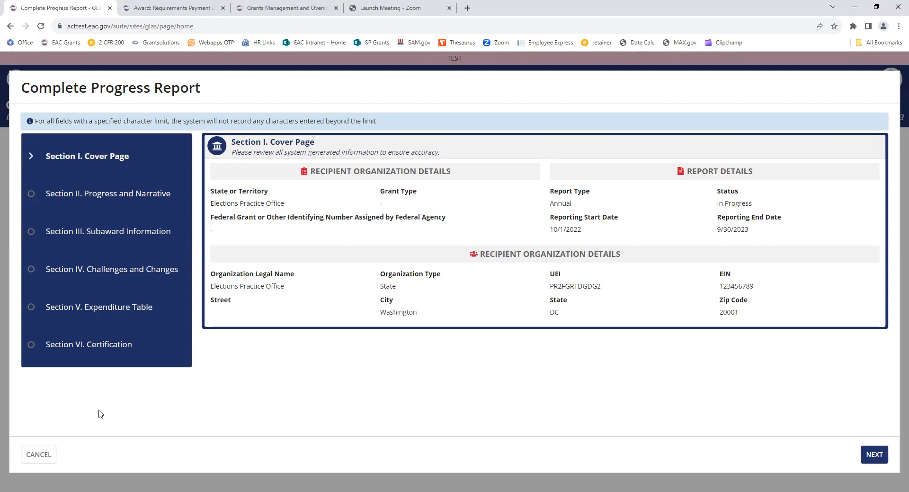
mouse_move(147, 197)
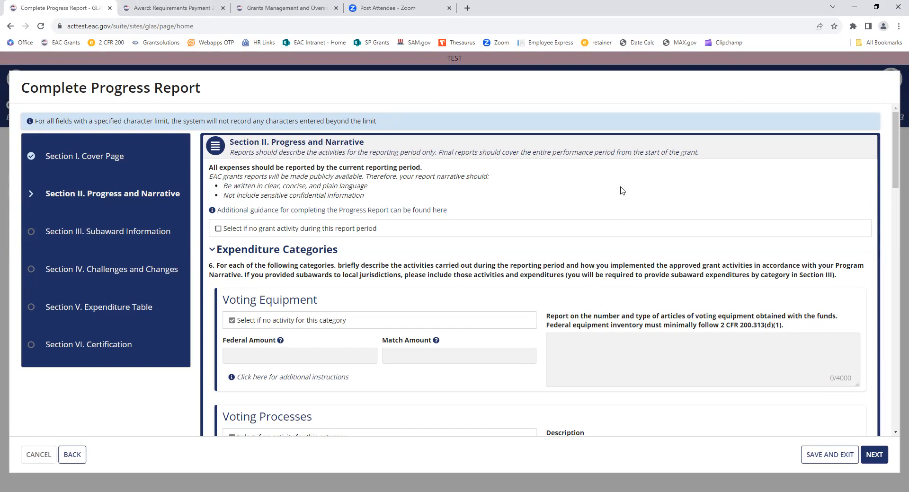
mouse_move(65, 231)
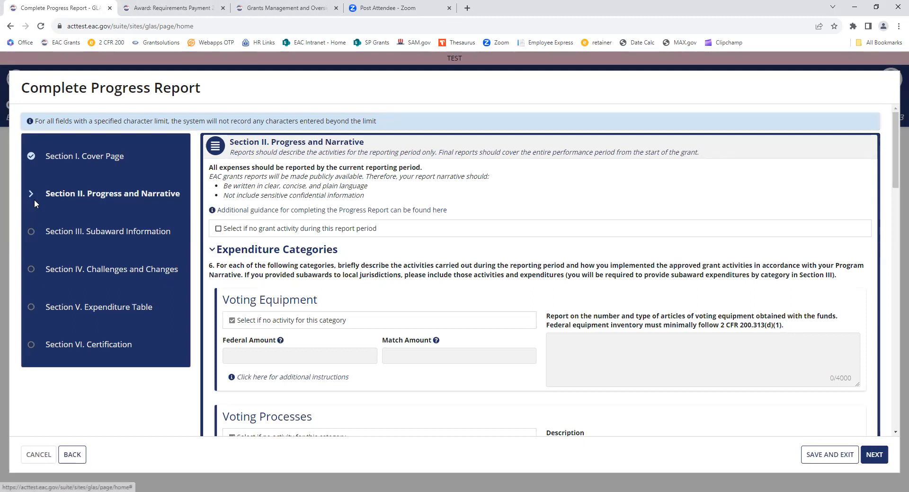
mouse_move(750, 211)
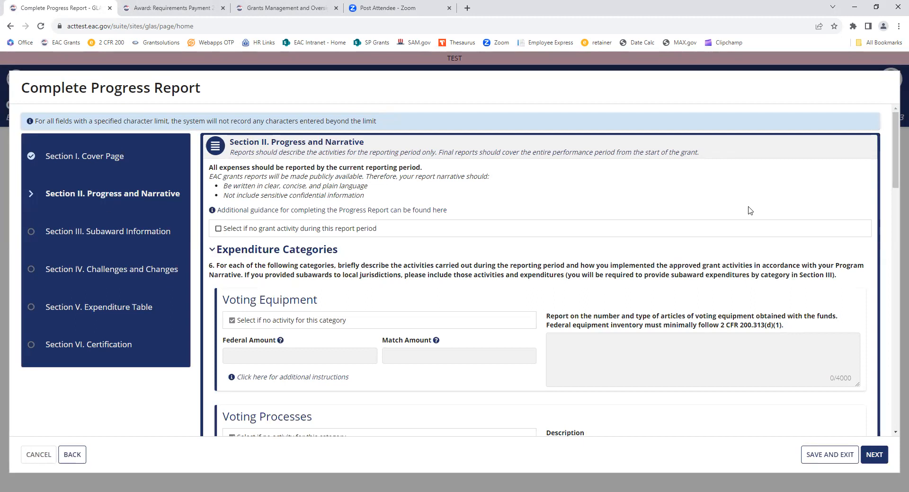
mouse_move(556, 198)
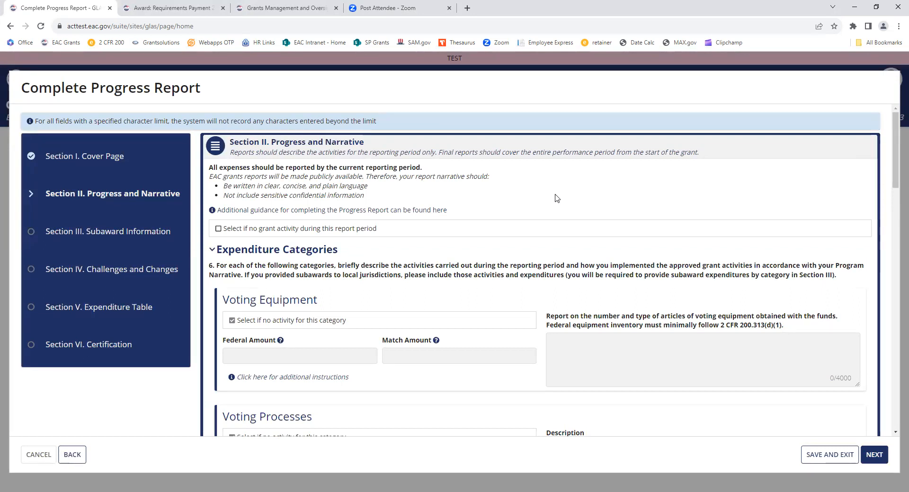
mouse_move(398, 196)
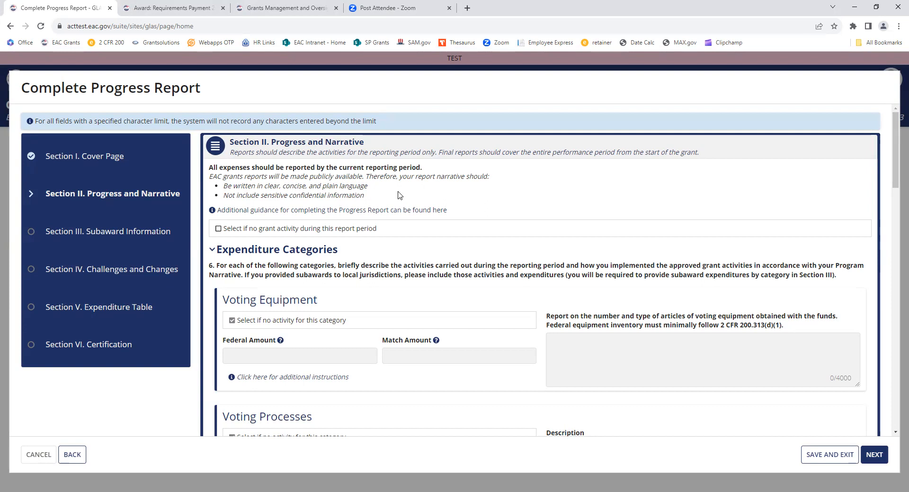
mouse_move(460, 194)
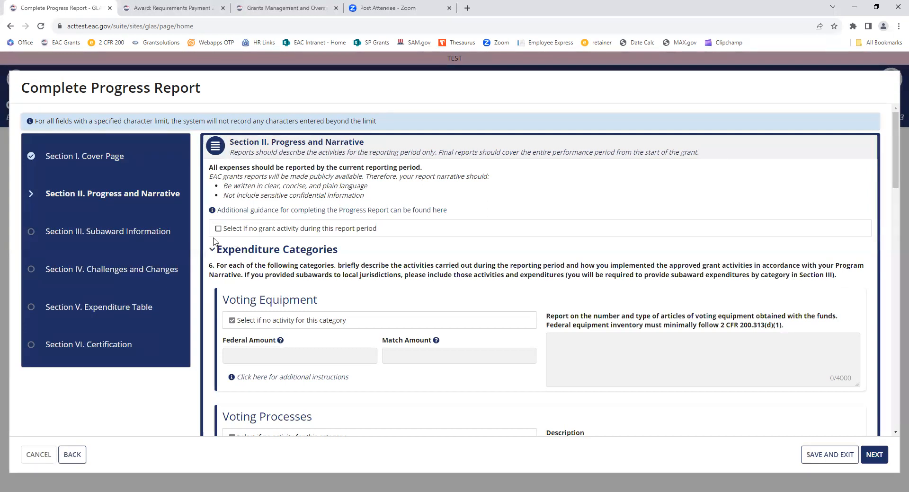
mouse_move(209, 226)
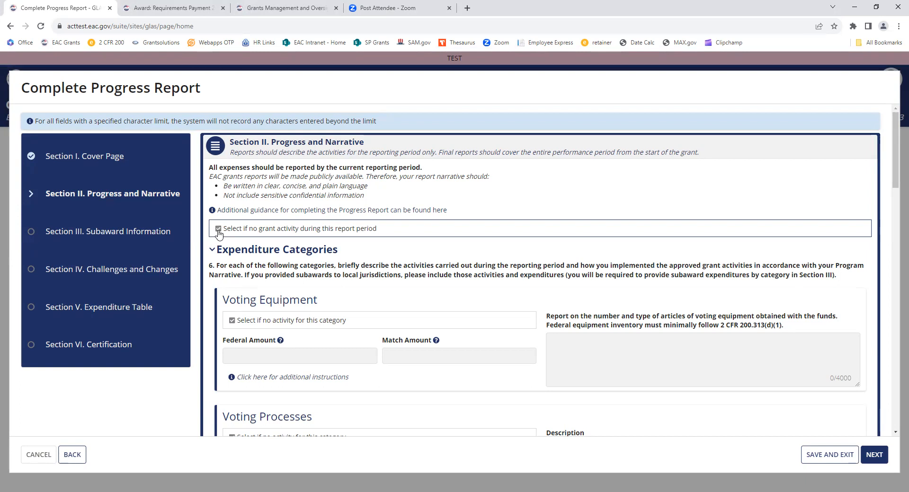
scroll(down, 3)
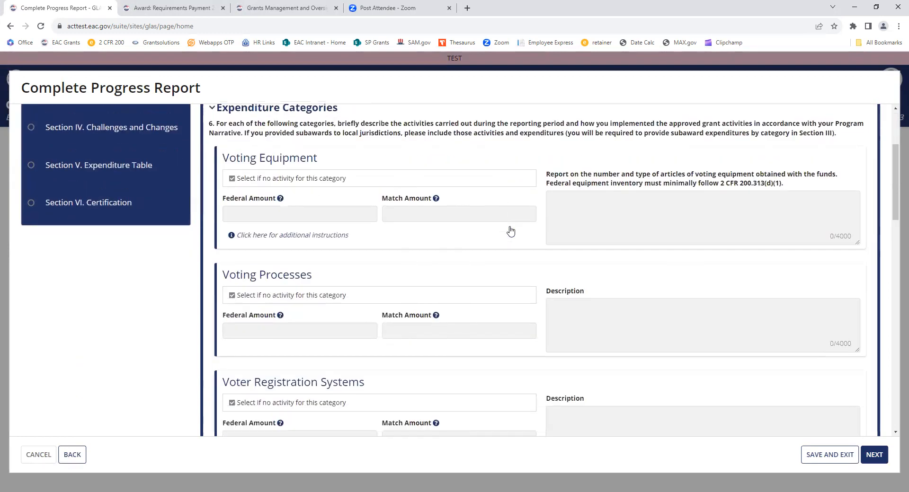
scroll(down, 3)
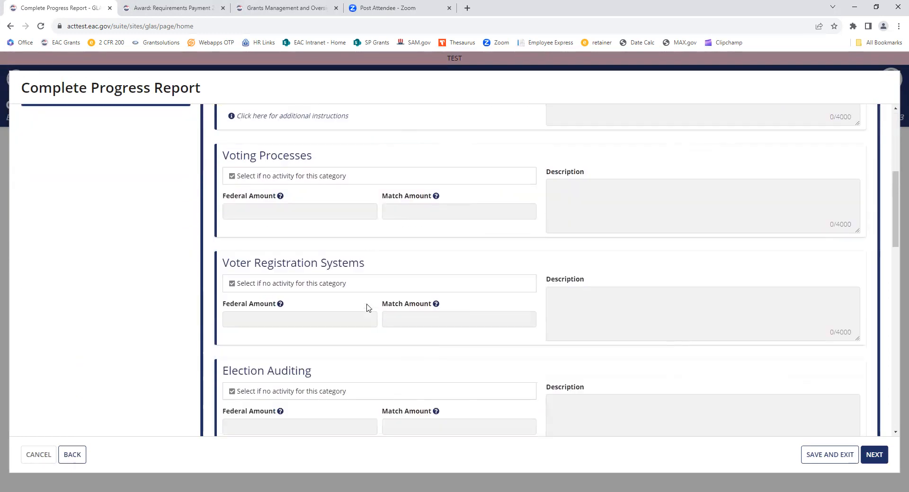
scroll(down, 3)
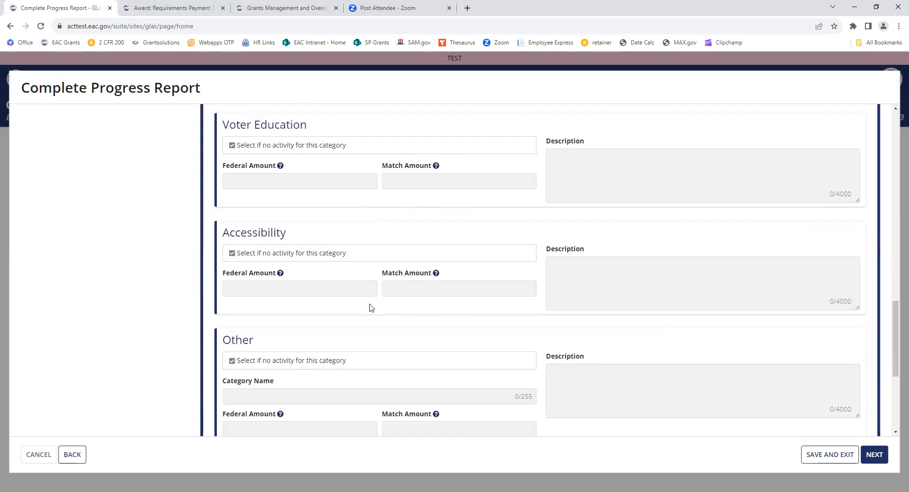
scroll(down, 3)
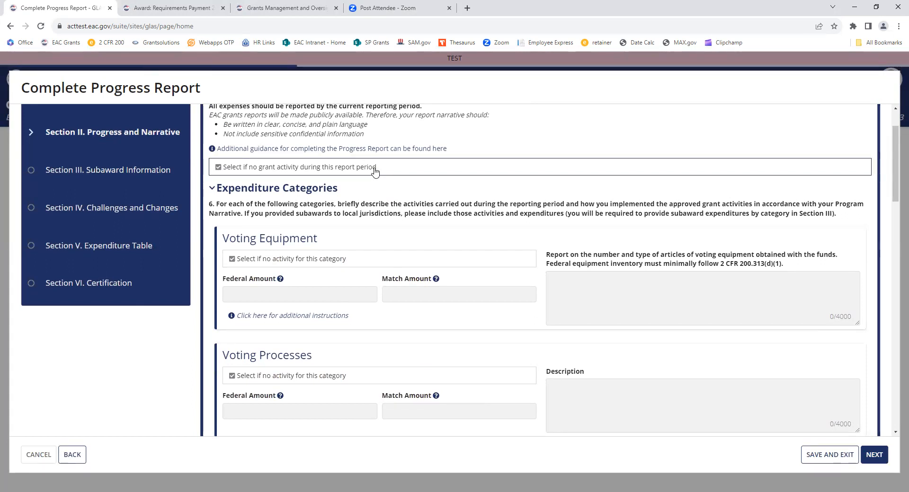
Uncheck 'no grant activity' and review the now-required category, Training and Match fields
click(219, 168)
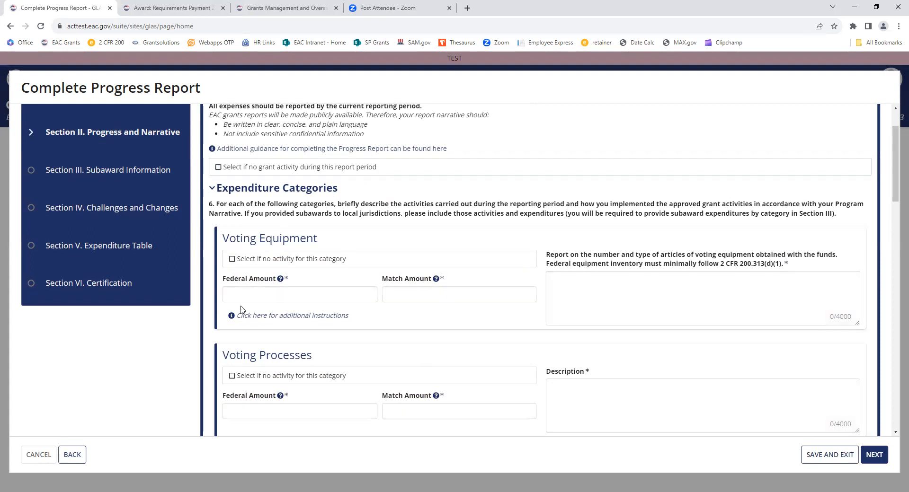
scroll(down, 3)
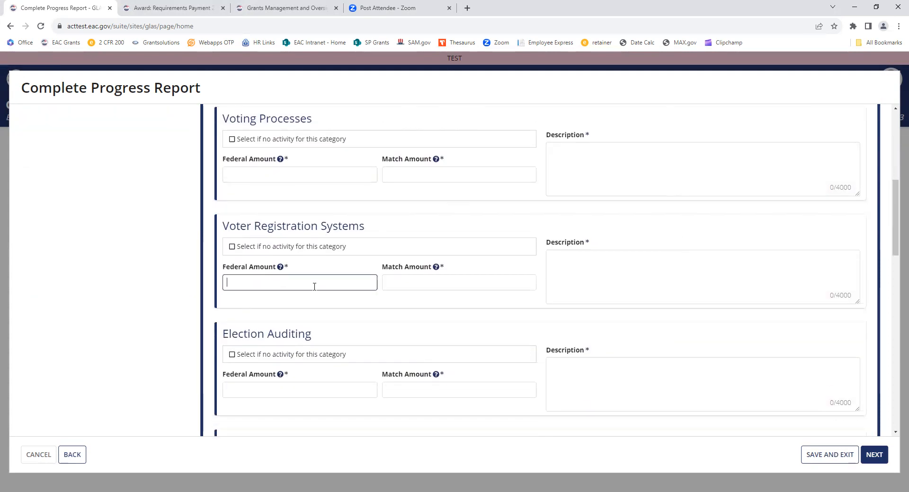
mouse_move(335, 288)
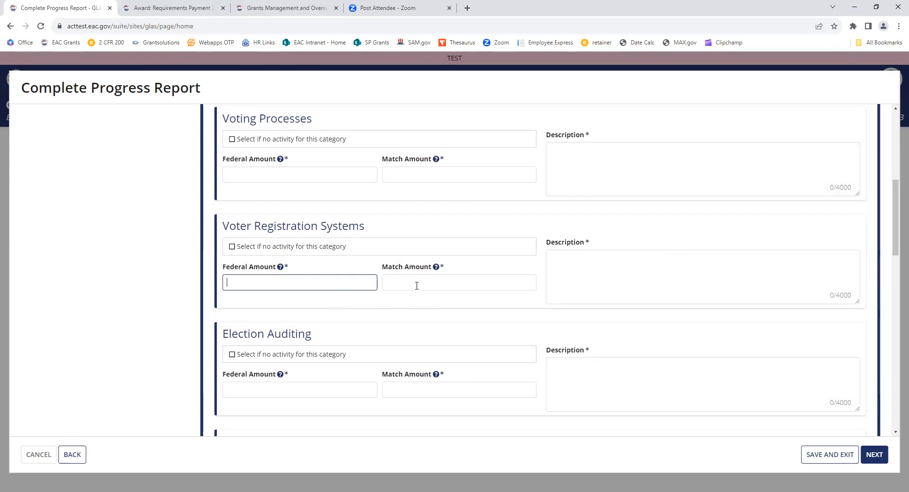
mouse_move(623, 276)
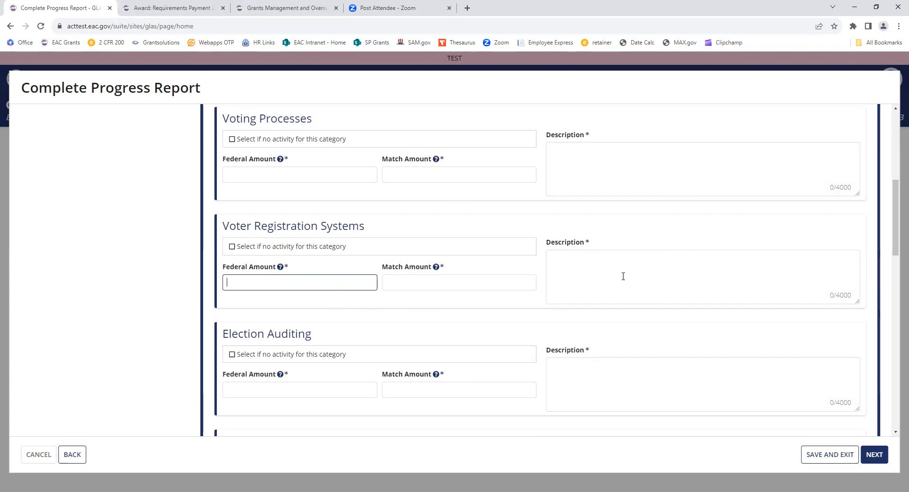
scroll(down, 3)
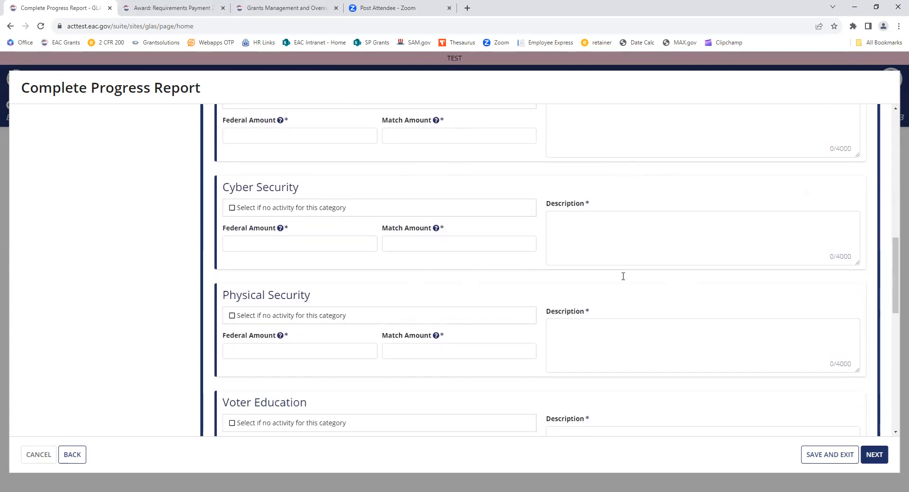
scroll(down, 3)
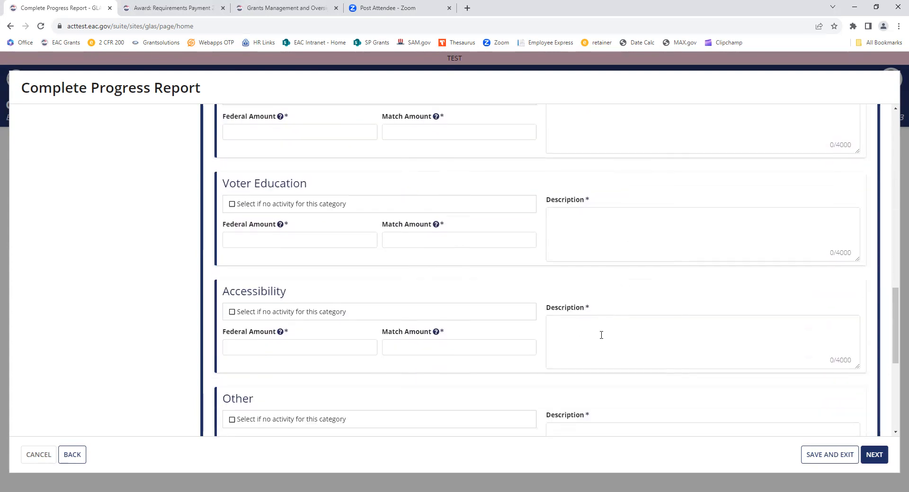
scroll(down, 3)
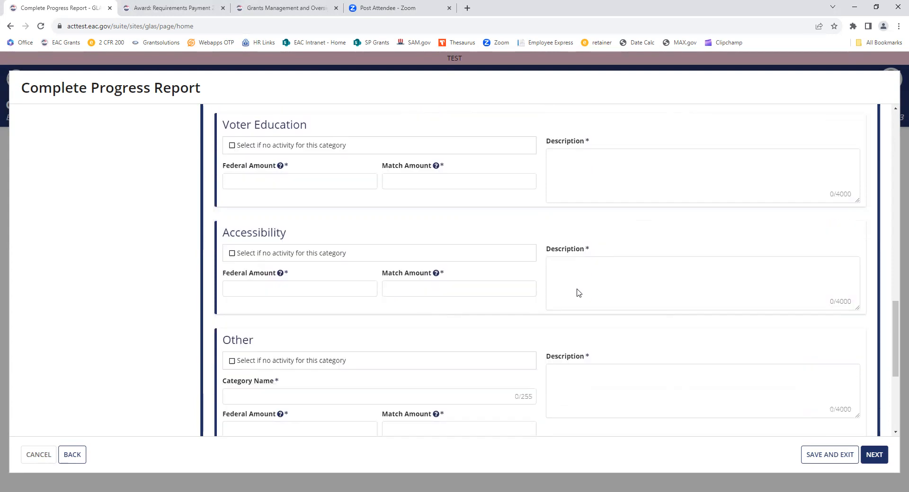
scroll(down, 3)
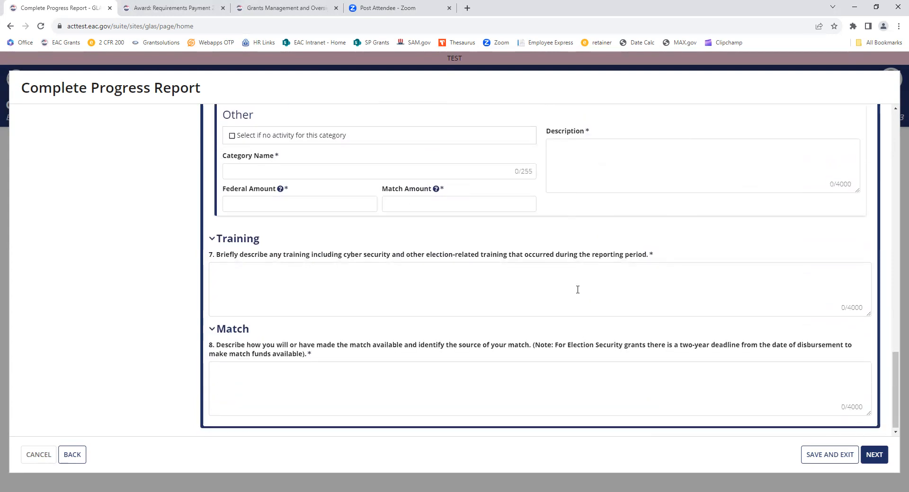
scroll(up, 3)
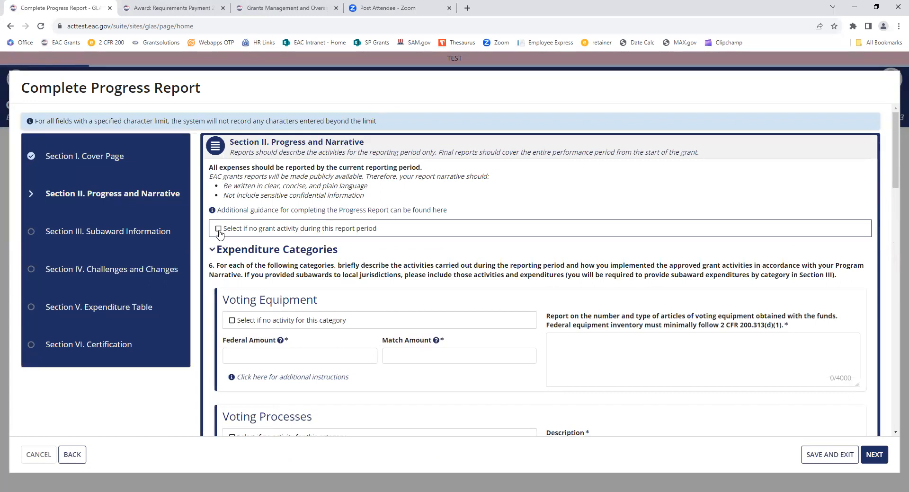
mouse_move(565, 206)
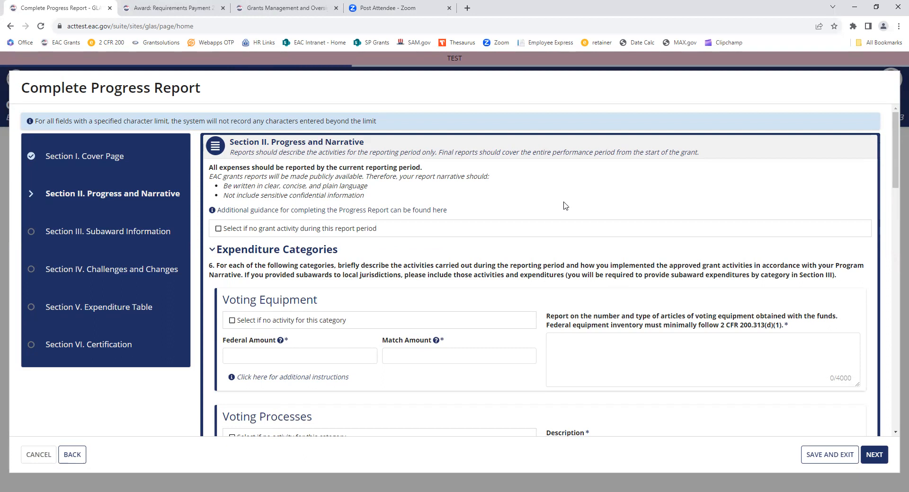
Re-check 'Select if no grant activity during this report period' in Section II
click(218, 227)
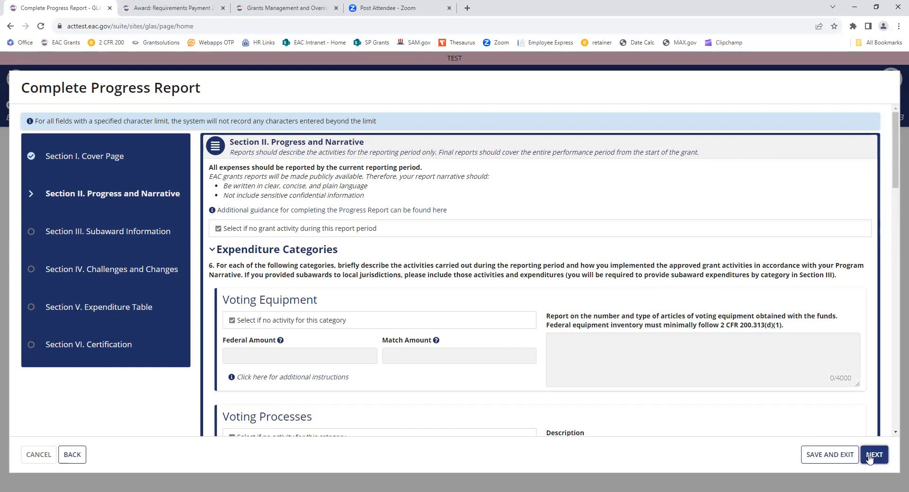
Move to Section III and review Subaward Expenditure Categories, leaving no subaward activity
click(873, 454)
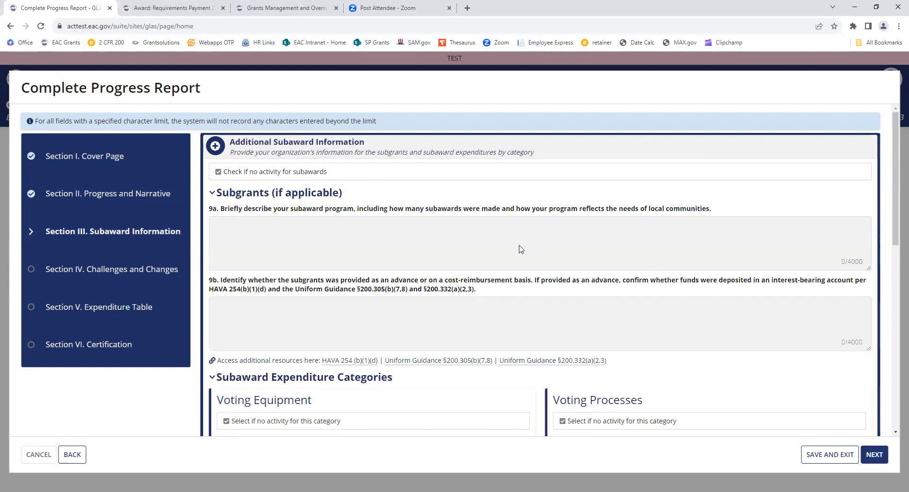
mouse_move(223, 181)
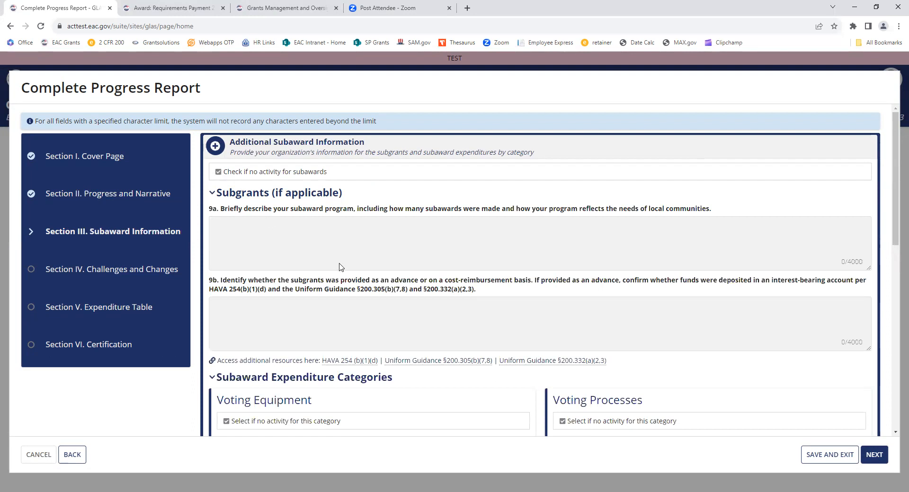
scroll(down, 3)
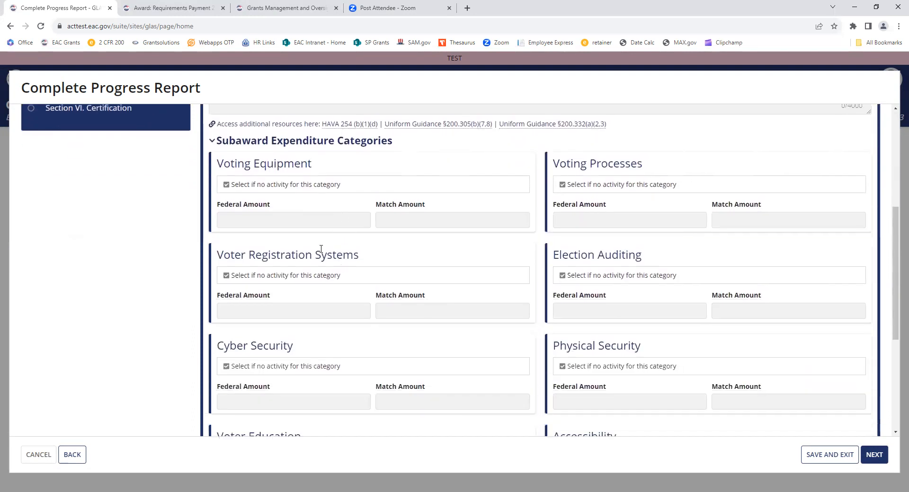
scroll(up, 3)
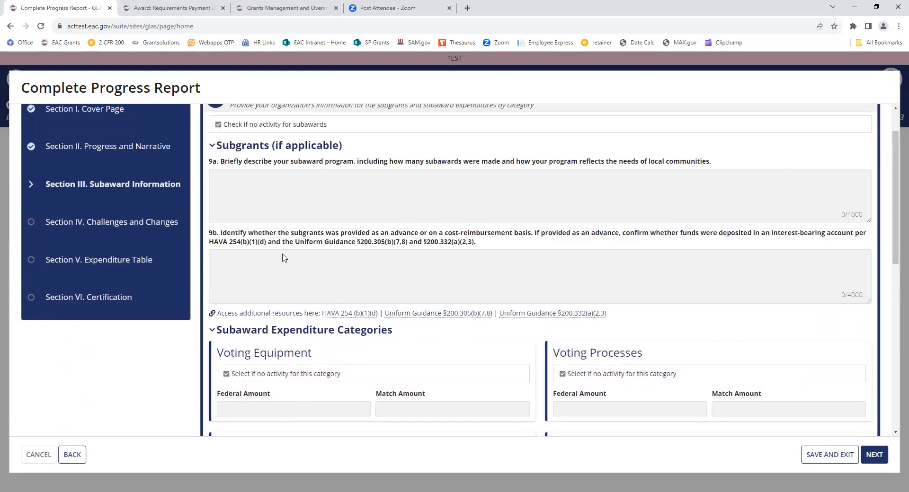
scroll(down, 3)
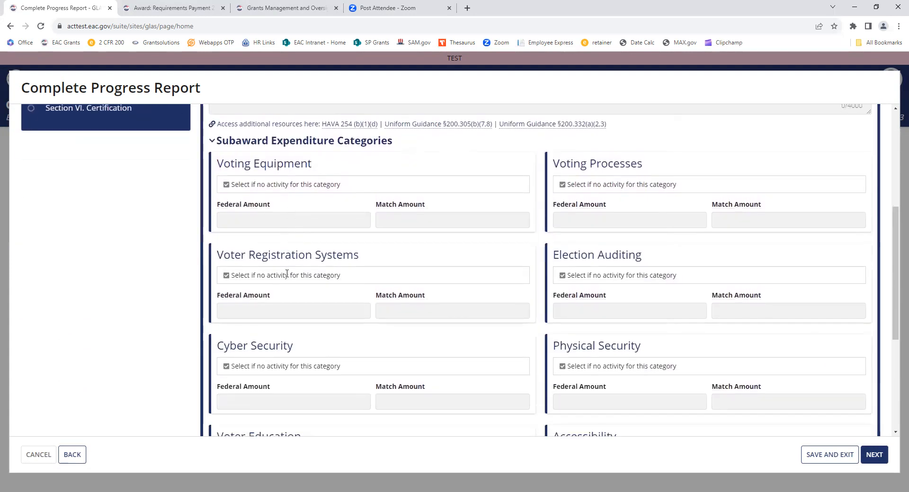
mouse_move(523, 281)
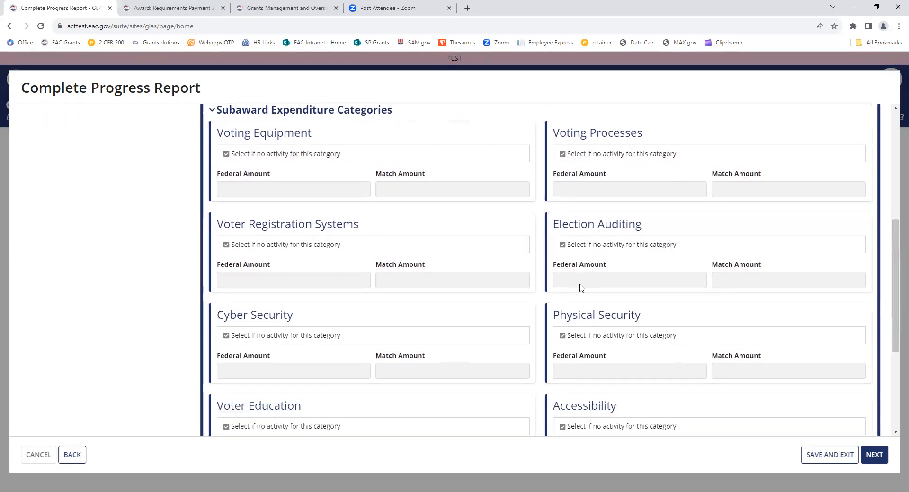
scroll(down, 3)
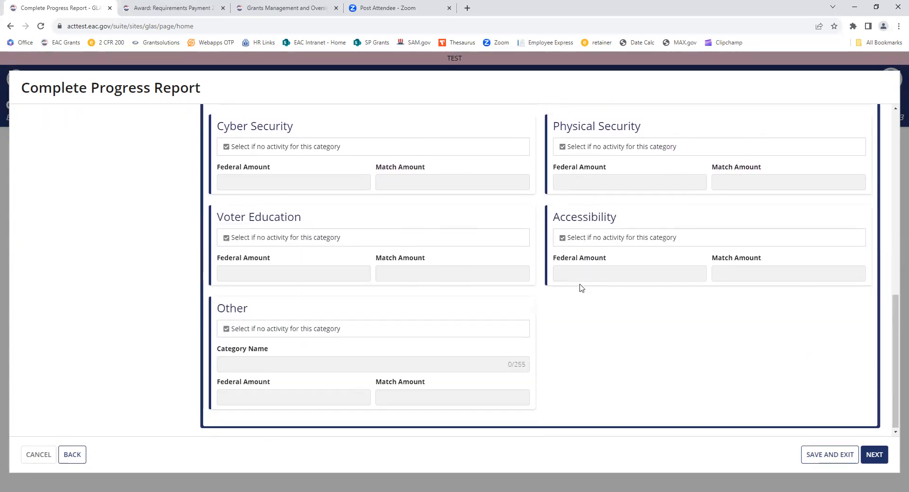
scroll(up, 3)
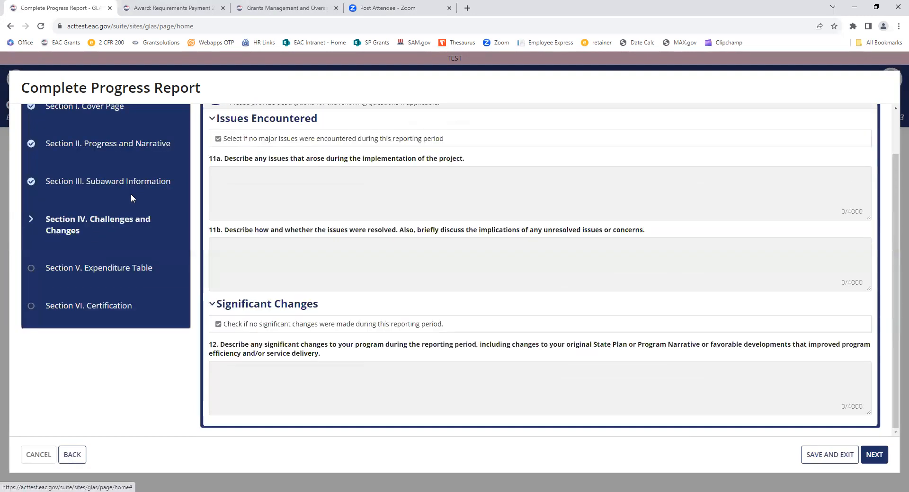
scroll(up, 3)
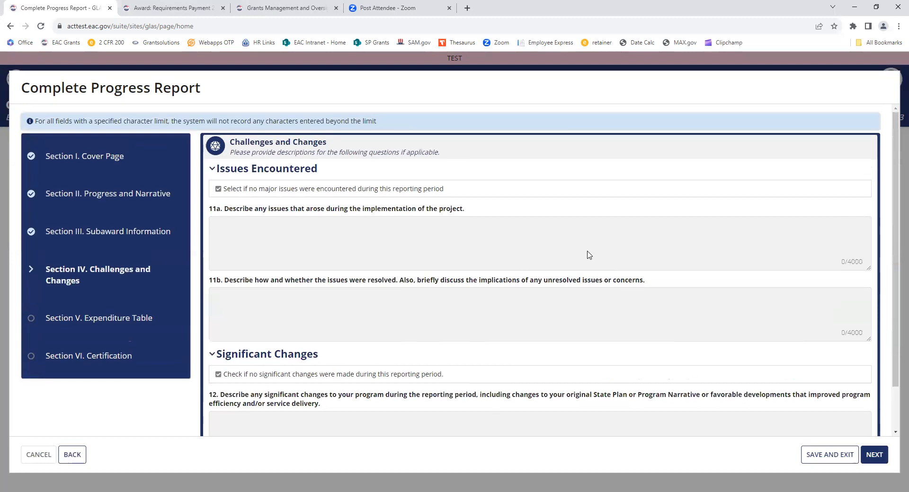
mouse_move(238, 170)
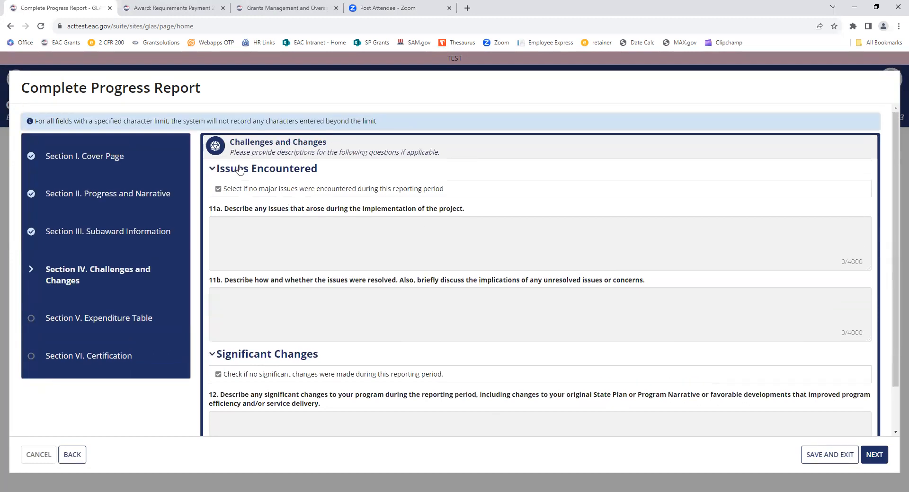
scroll(down, 3)
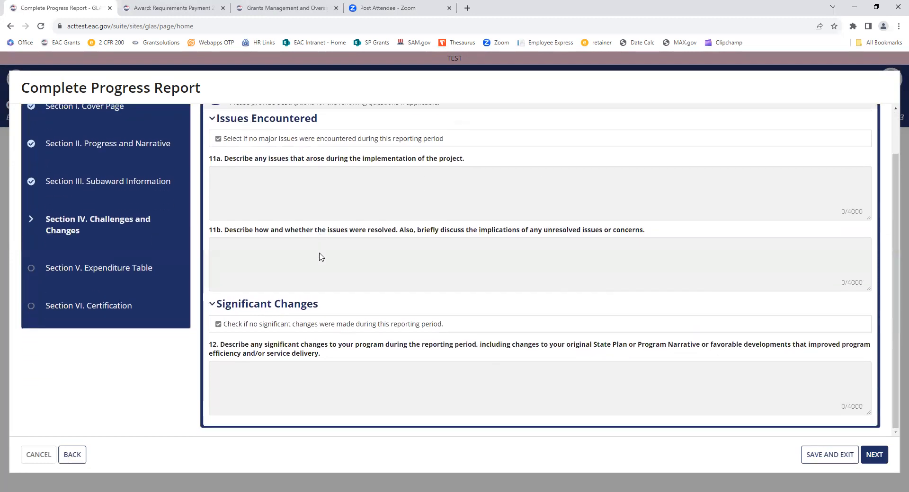
mouse_move(119, 273)
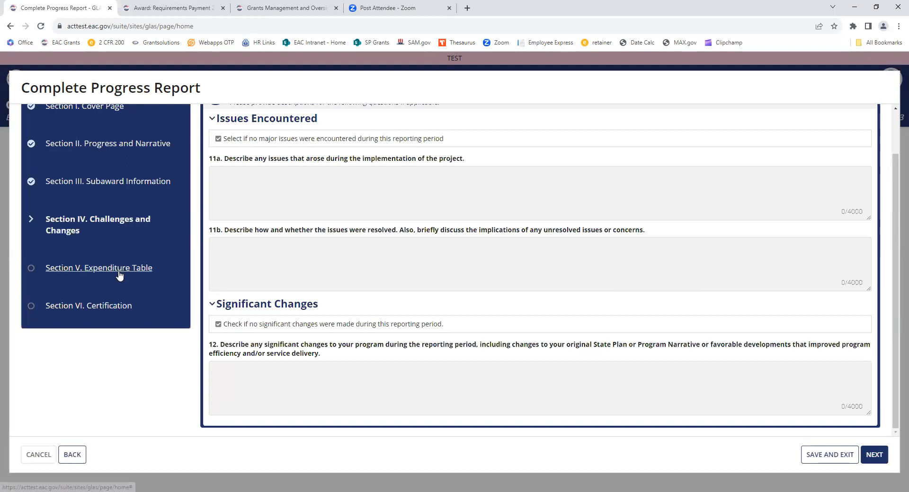
Open Section V Expenditure Table to check all Federal amounts show $0.00
click(98, 267)
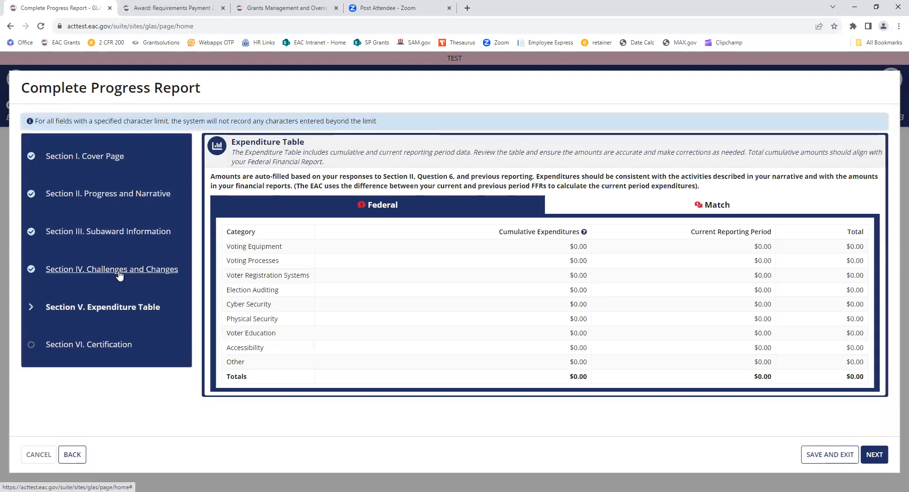
mouse_move(555, 418)
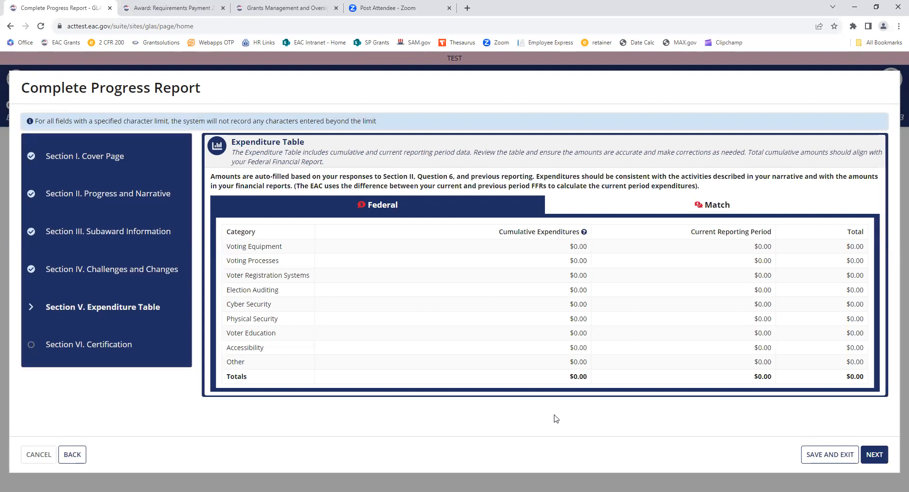
mouse_move(583, 415)
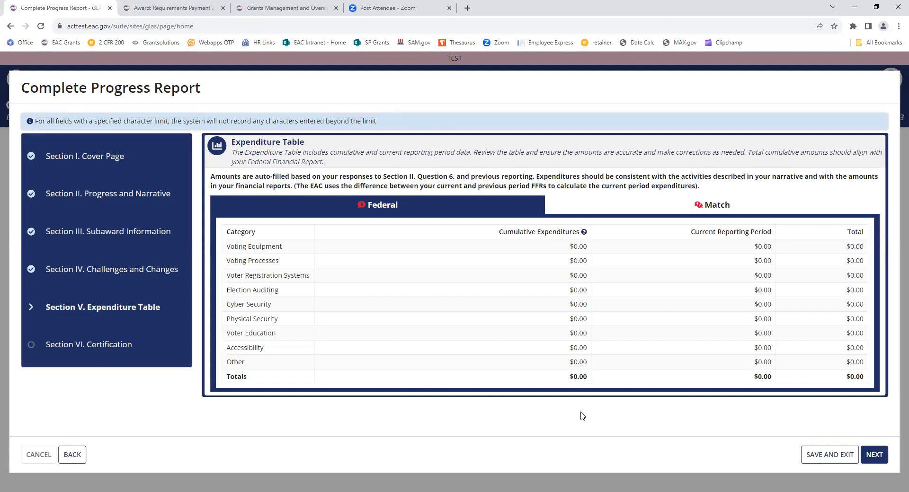
mouse_move(153, 427)
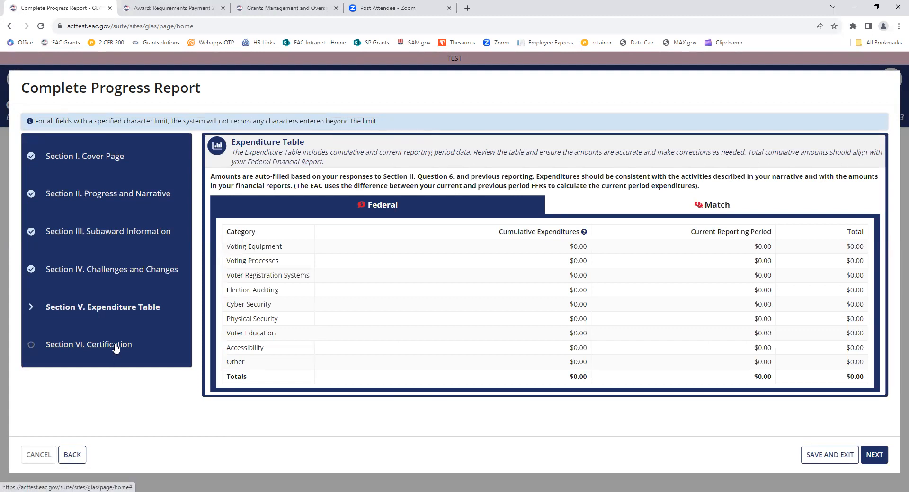
click(88, 344)
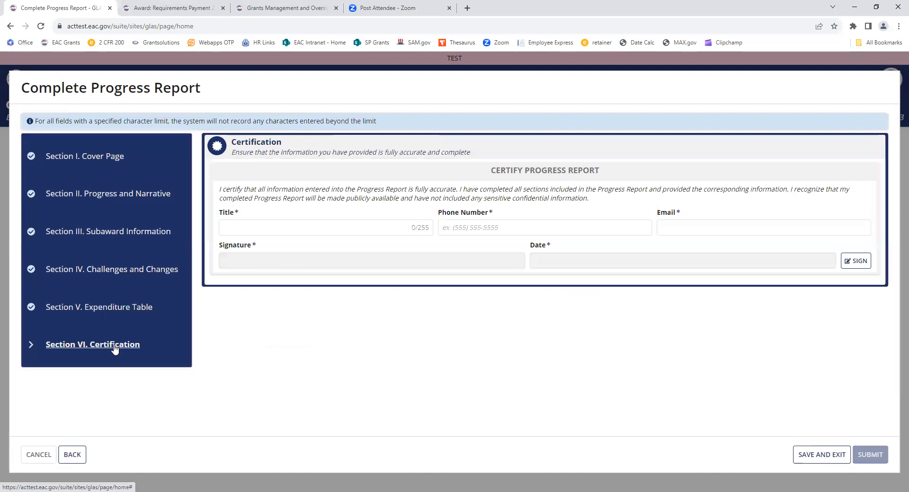
mouse_move(738, 339)
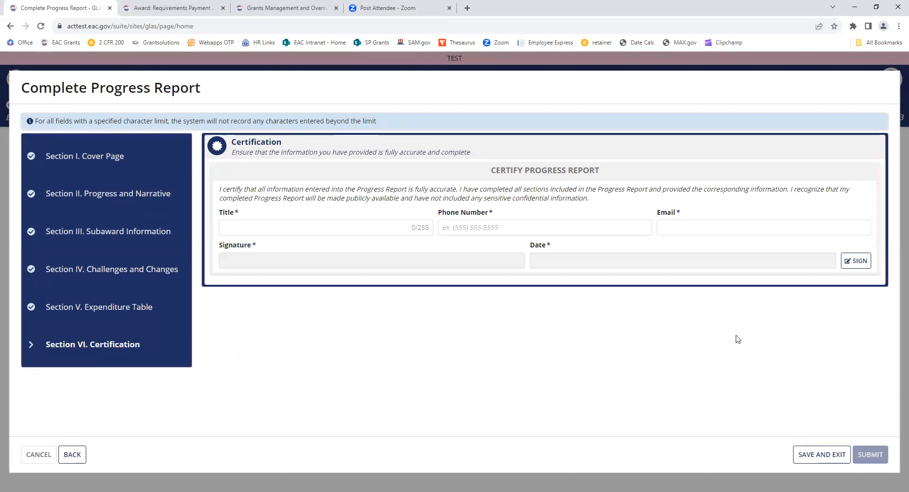
mouse_move(468, 322)
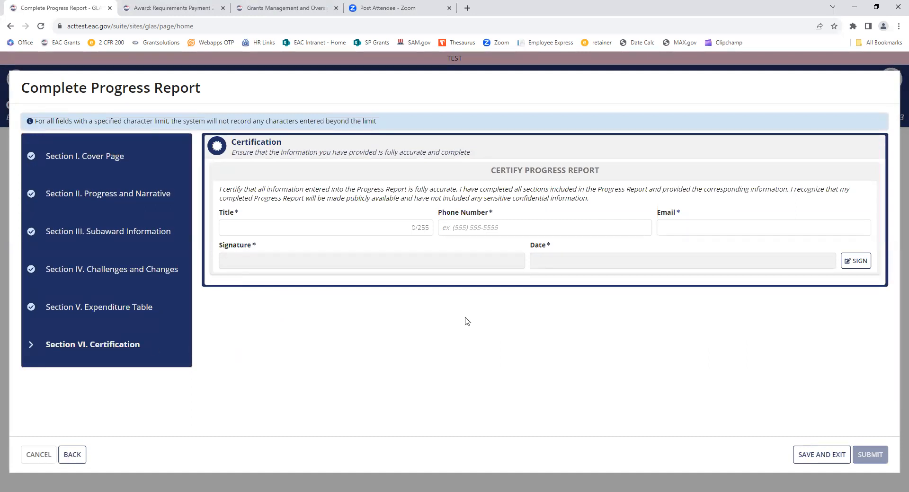
mouse_move(93, 345)
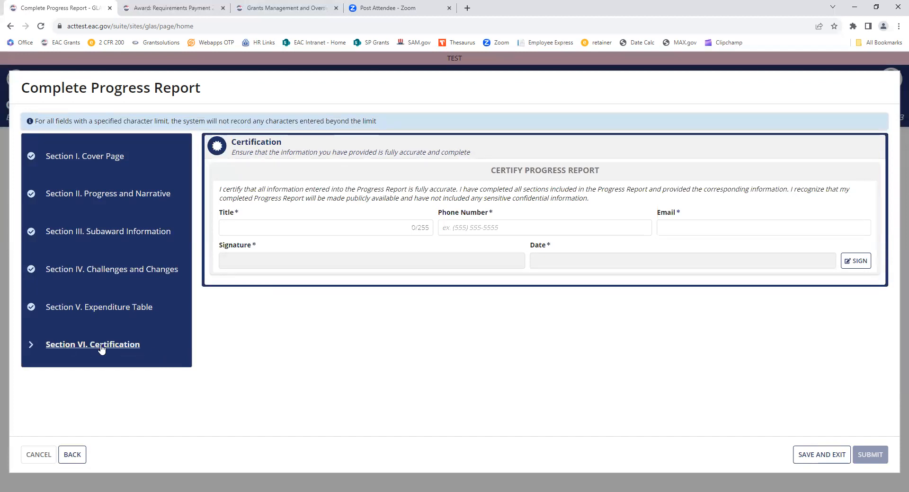
mouse_move(217, 348)
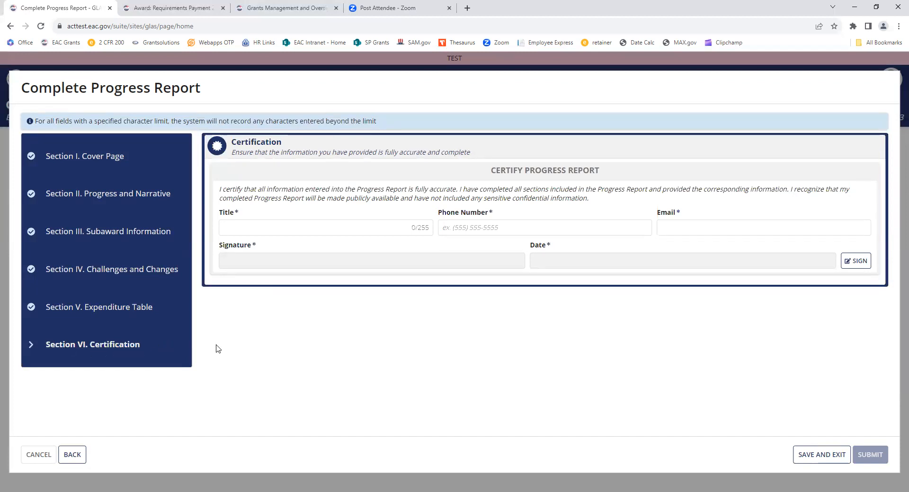
mouse_move(243, 329)
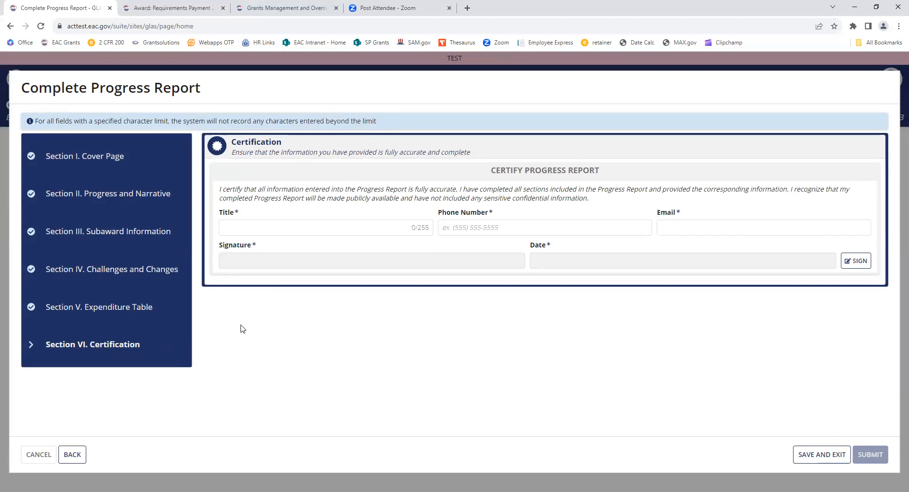
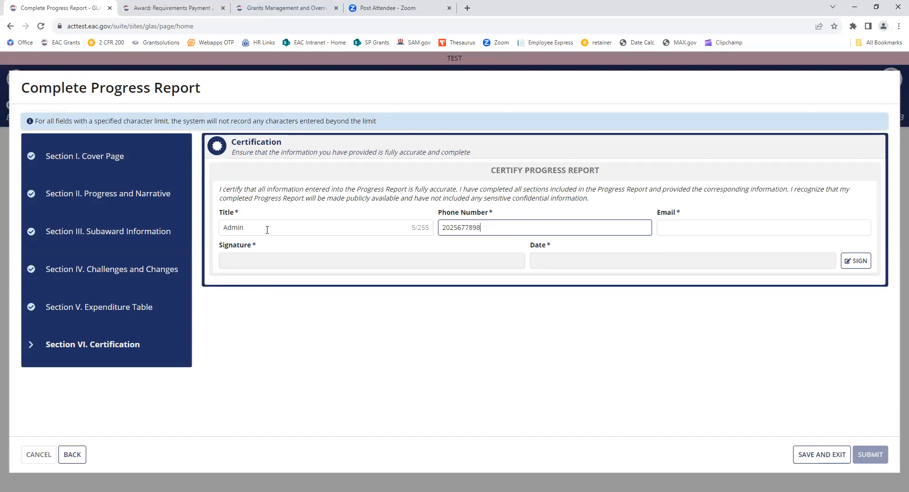
click(763, 227)
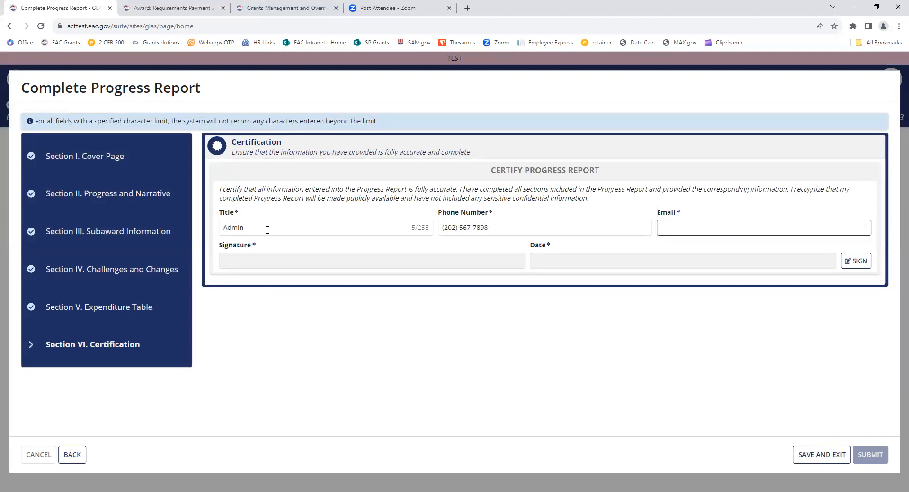
text(test)
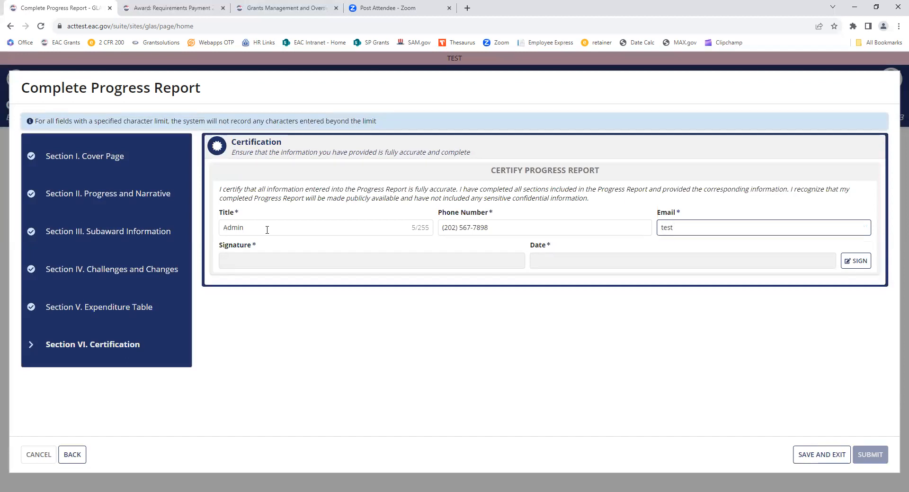
text(@eac.gov)
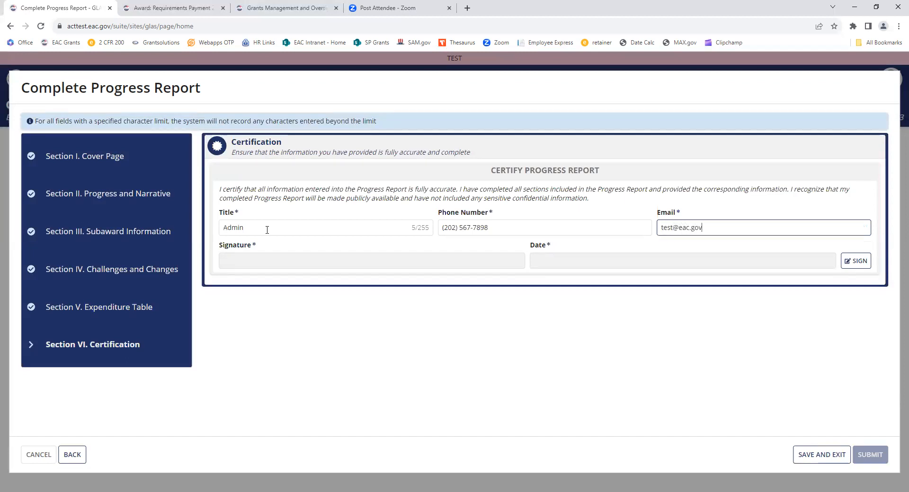
mouse_move(828, 340)
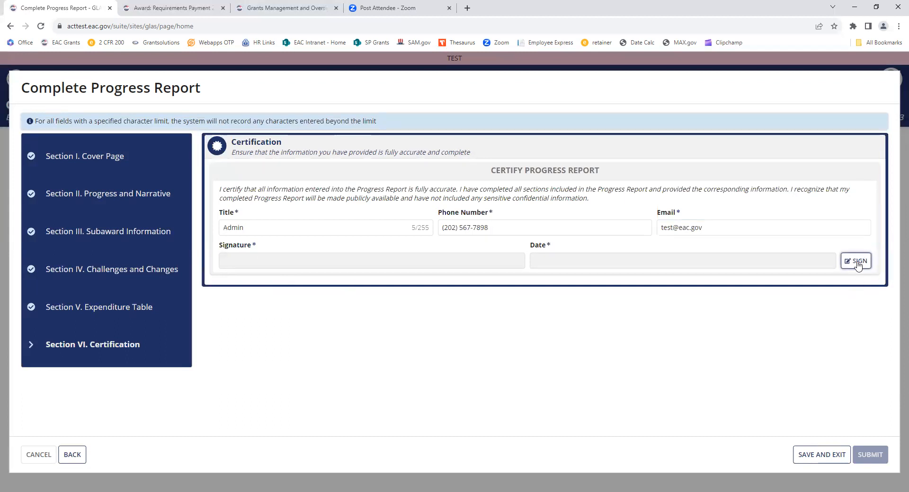
click(856, 260)
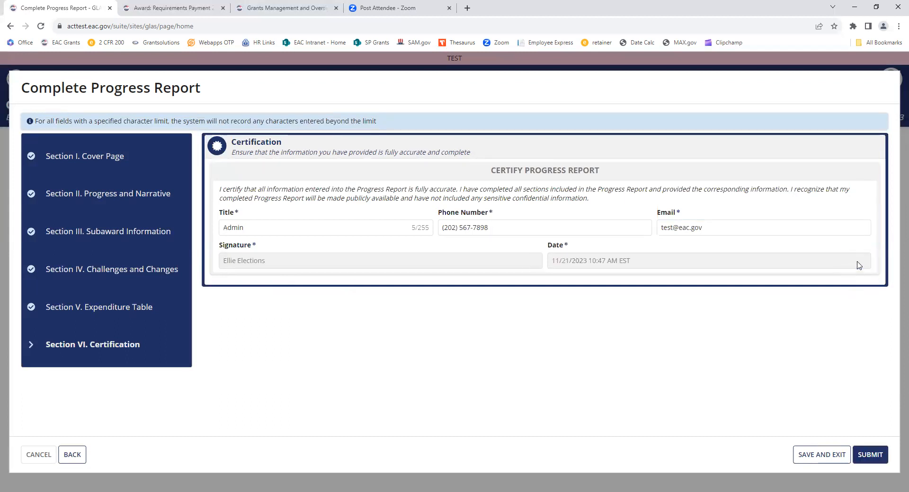
mouse_move(623, 271)
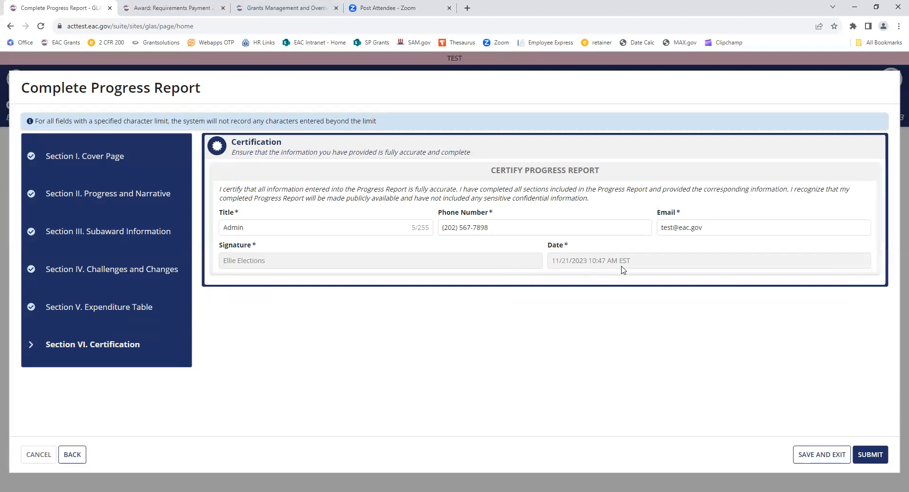
mouse_move(896, 400)
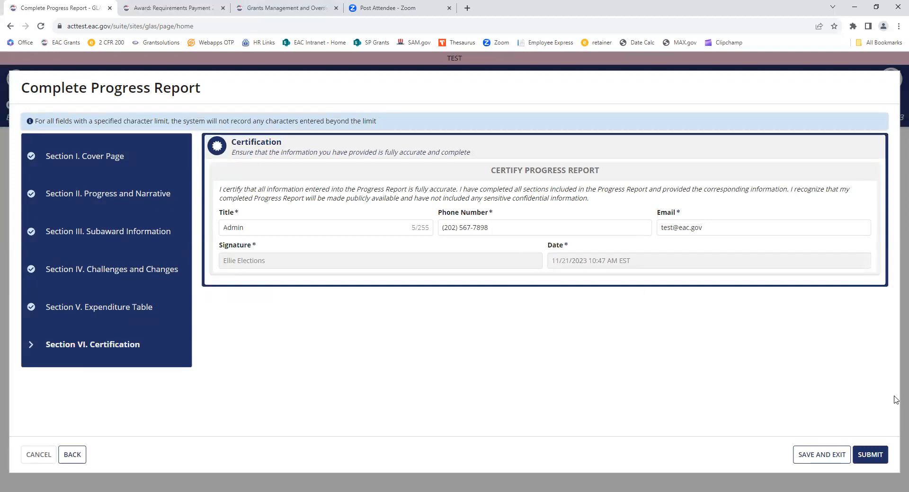
mouse_move(870, 455)
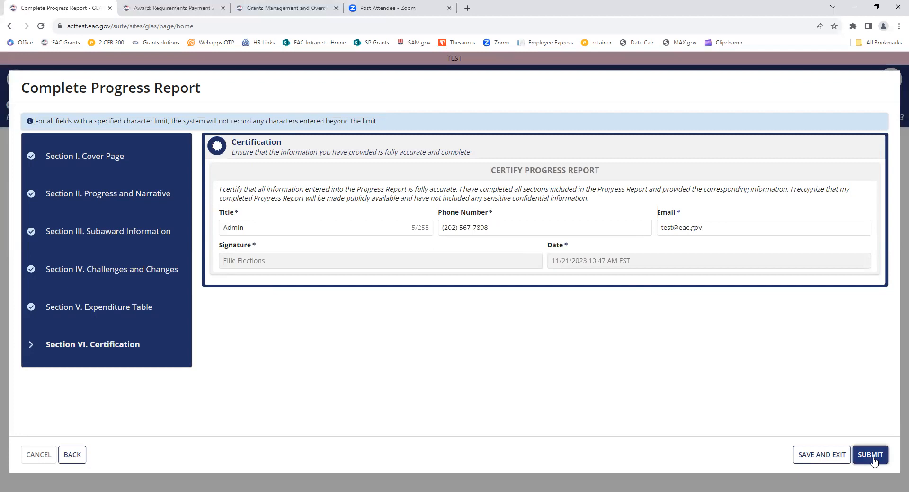
mouse_move(879, 464)
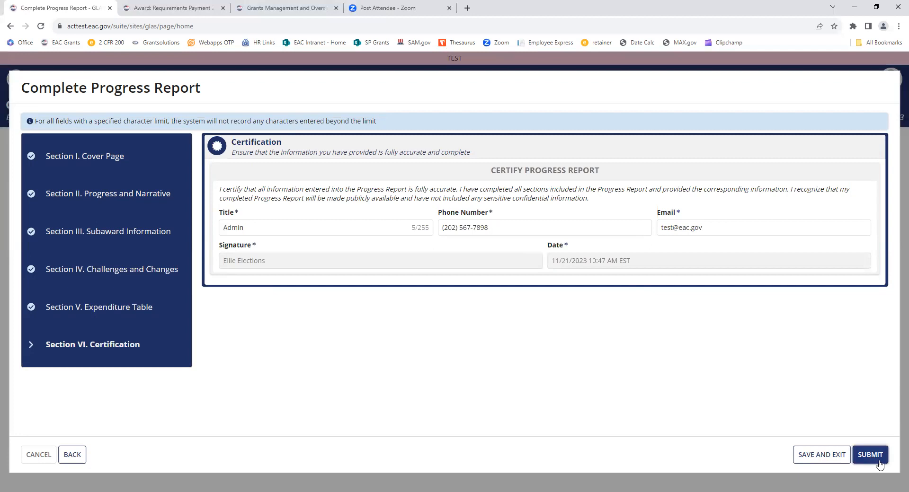
Submit certified report 10532 to bring up the confirmation prompt
click(869, 454)
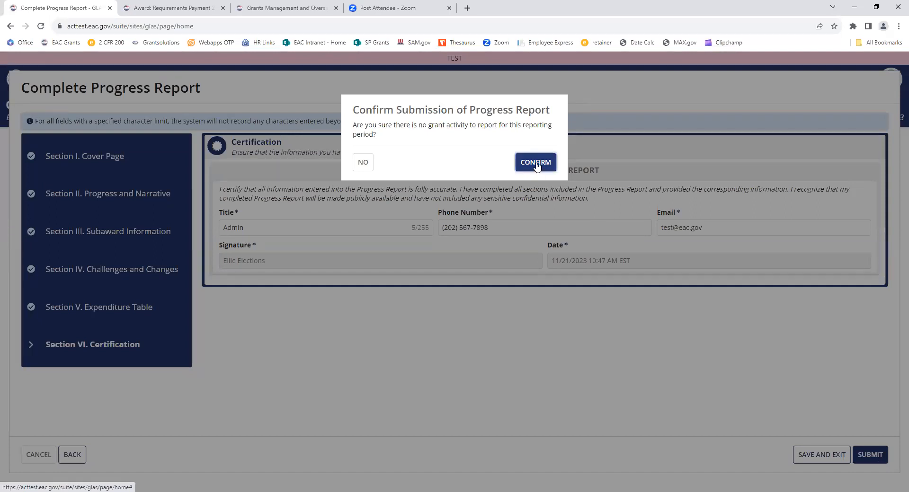
Confirm submission of report 10532 and return to the Home dashboard
click(534, 162)
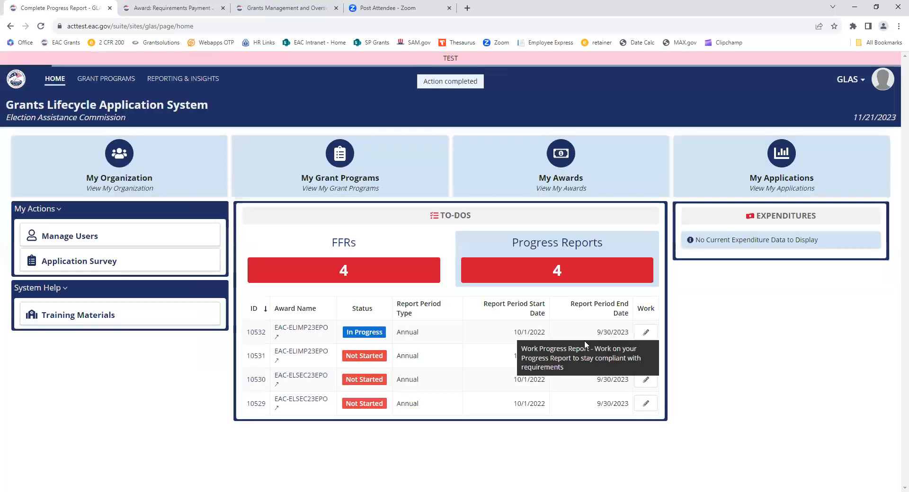
click(645, 332)
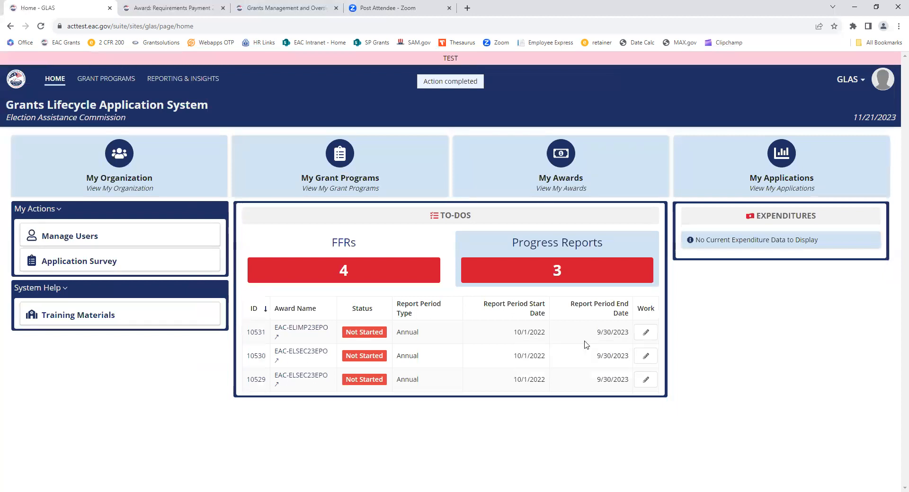
mouse_move(721, 326)
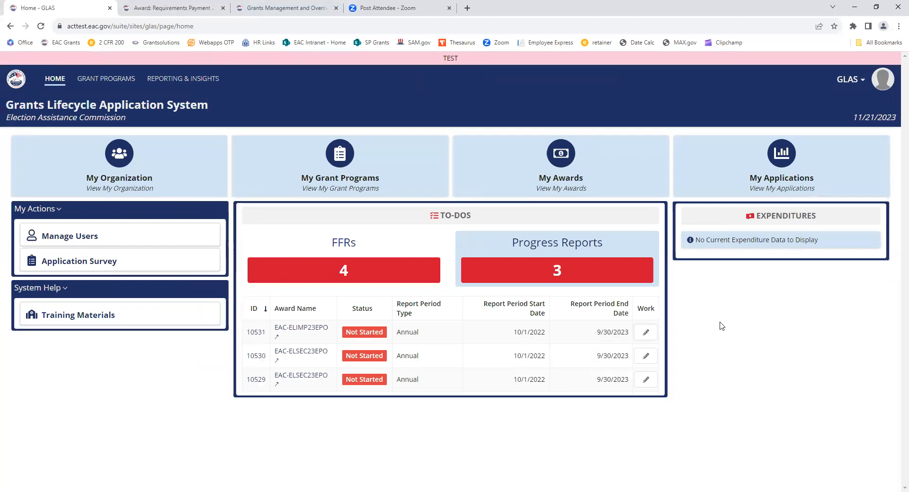
mouse_move(679, 403)
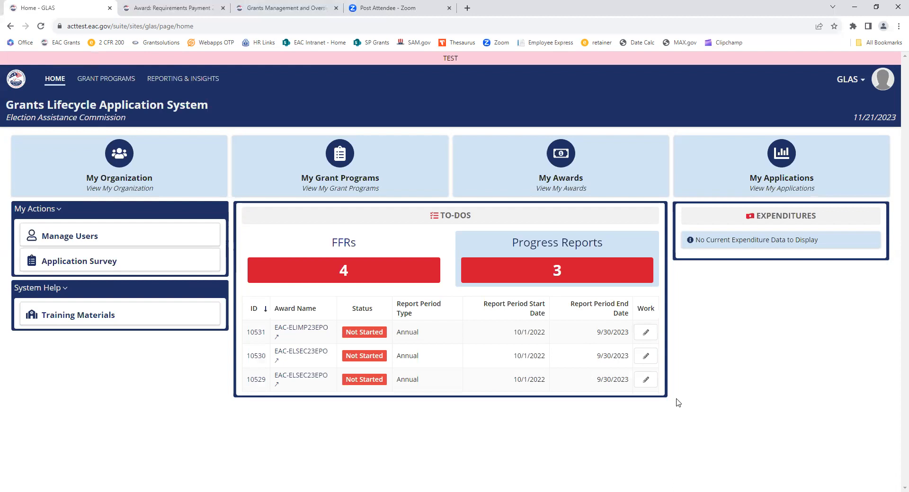
mouse_move(679, 394)
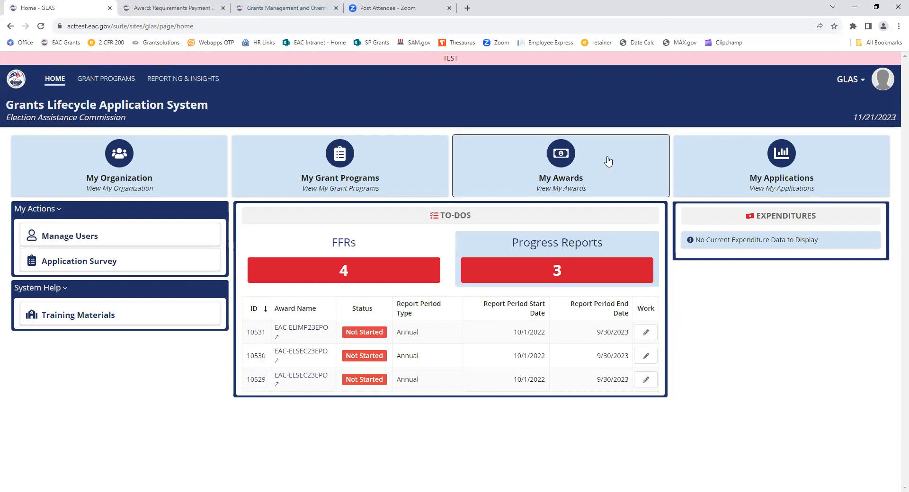
Open award EAC-ELIMP23EPO from My Awards and show its Progress Reports tab
click(560, 166)
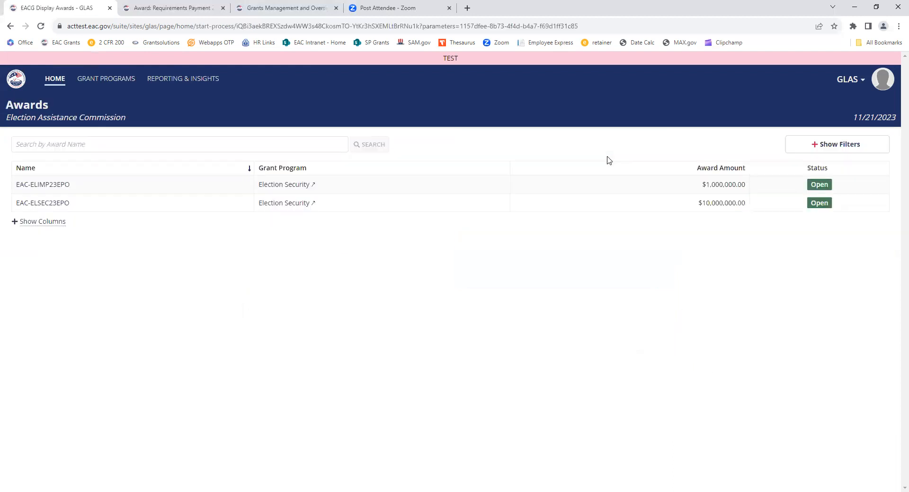
mouse_move(101, 248)
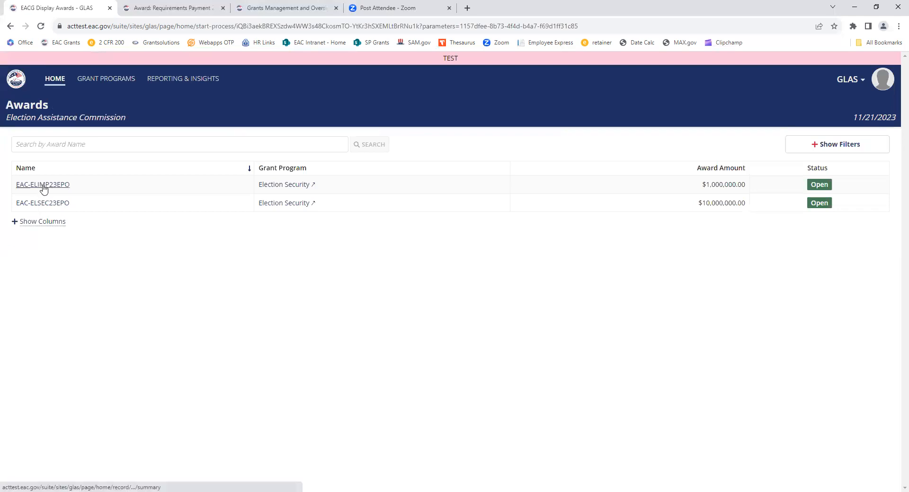
click(42, 185)
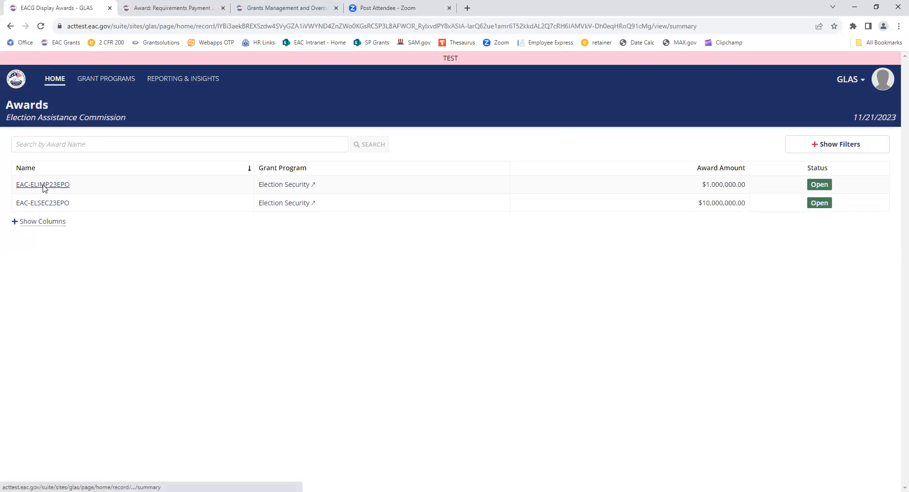
click(42, 184)
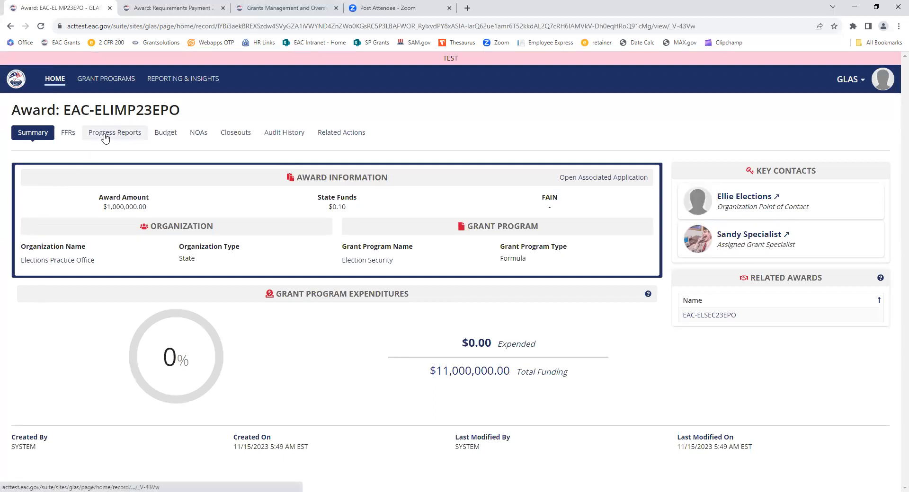
click(115, 132)
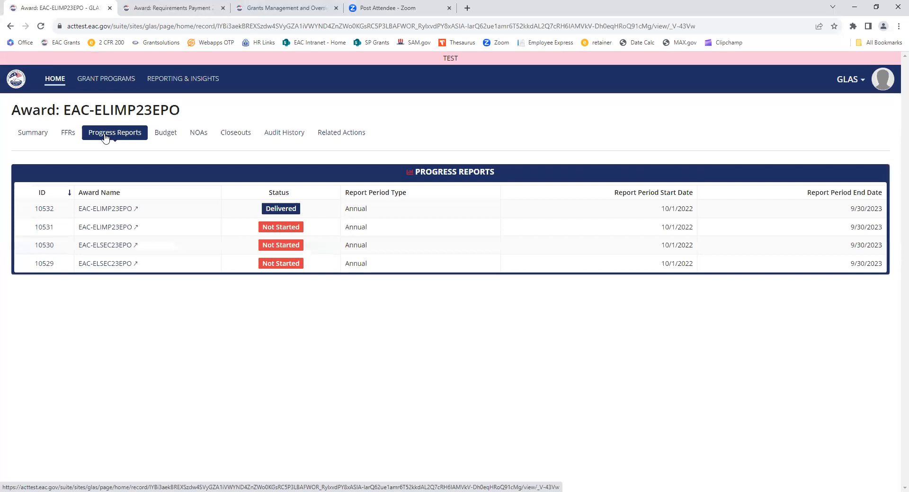
mouse_move(313, 209)
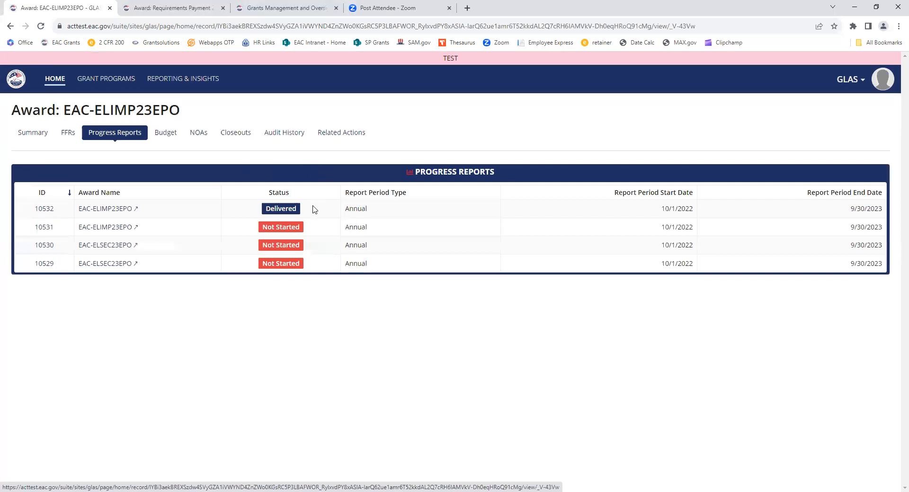
mouse_move(294, 213)
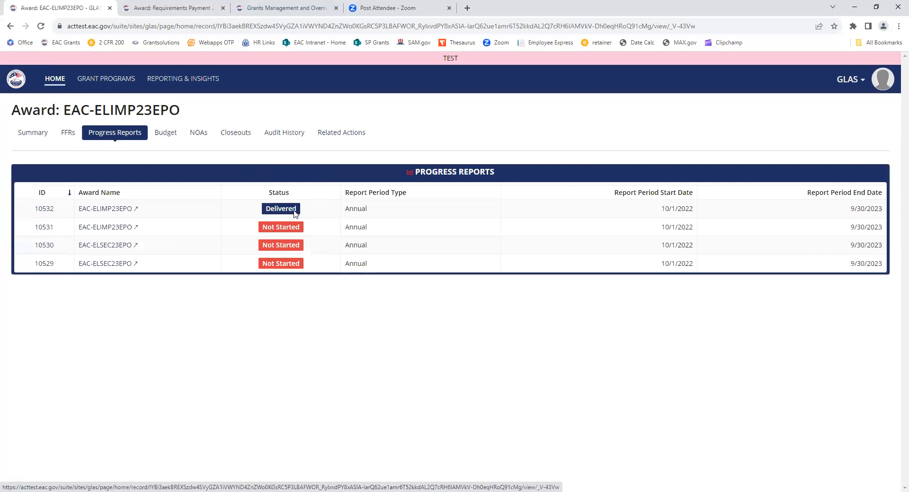
mouse_move(127, 212)
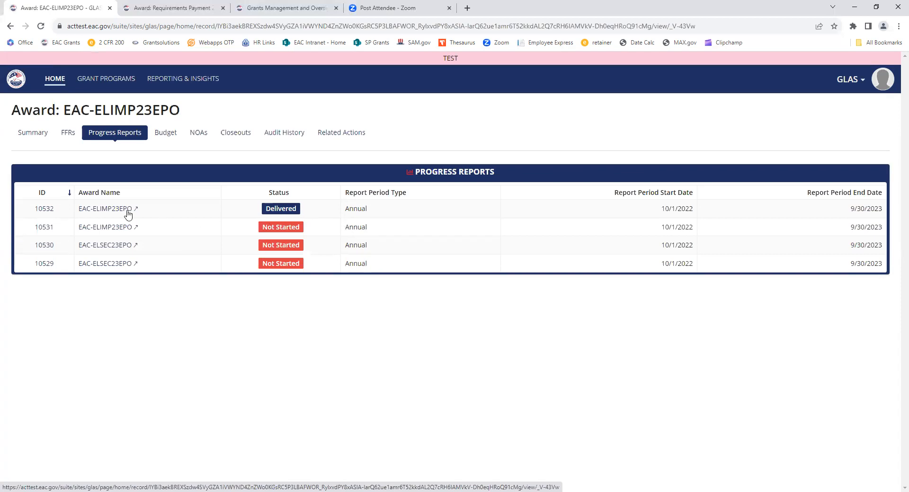
mouse_move(43, 208)
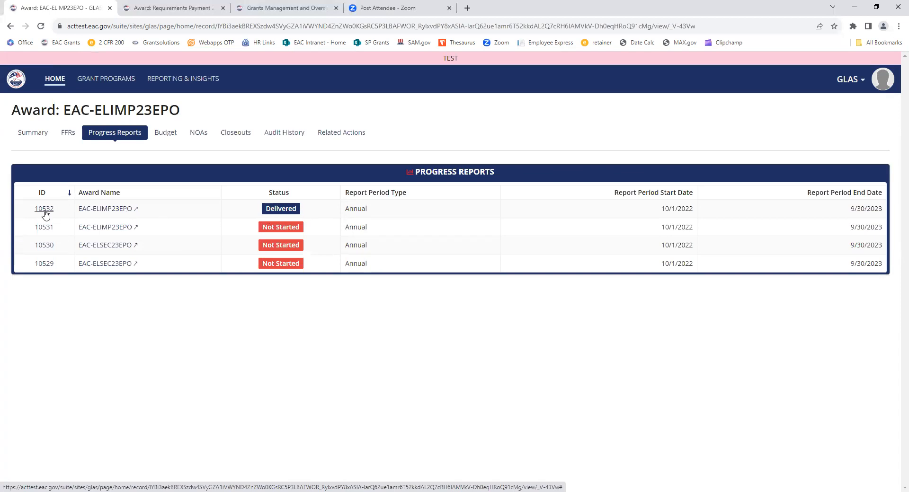
Open delivered report 10532 in single-page view and cancel the print preview
click(44, 209)
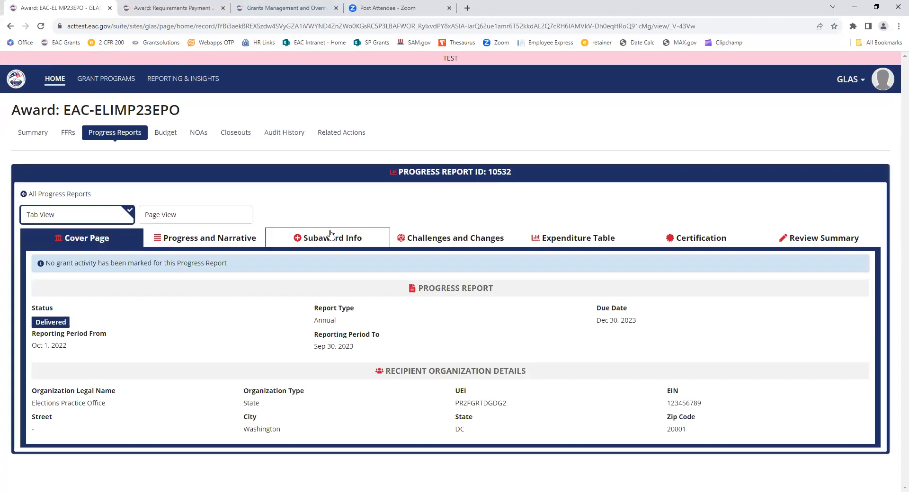
click(332, 237)
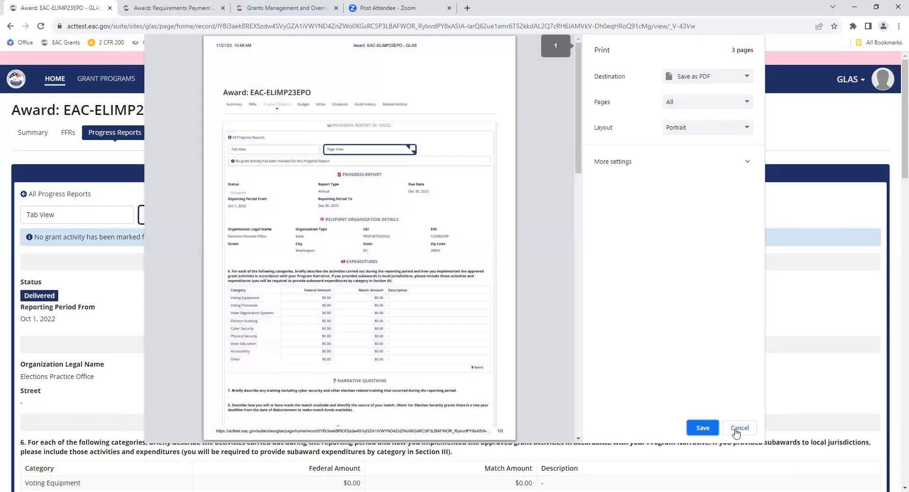
click(739, 428)
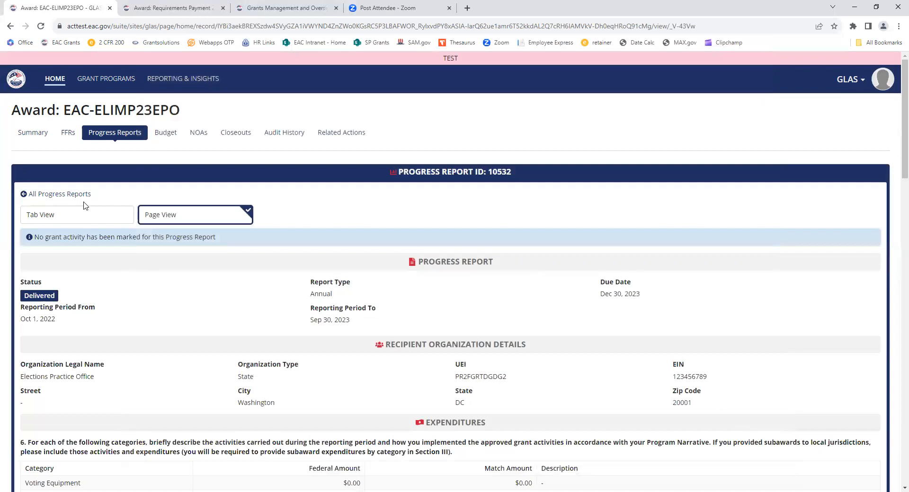
mouse_move(24, 194)
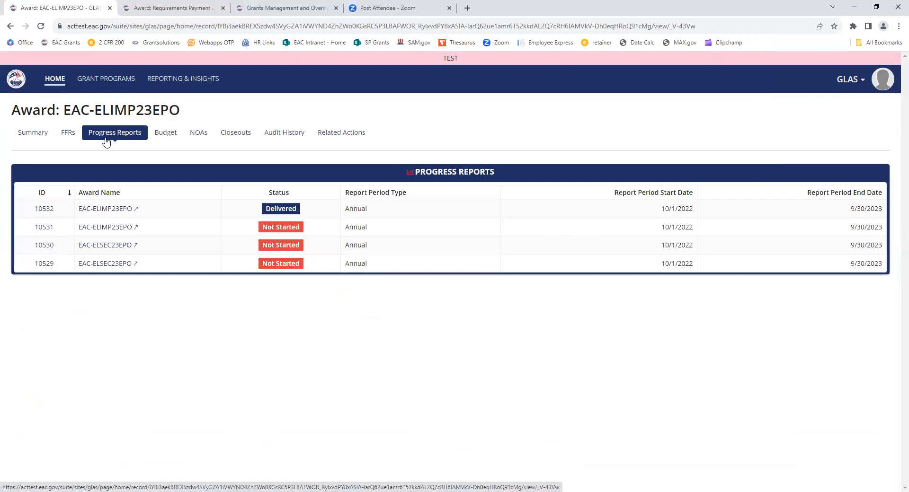
mouse_move(284, 133)
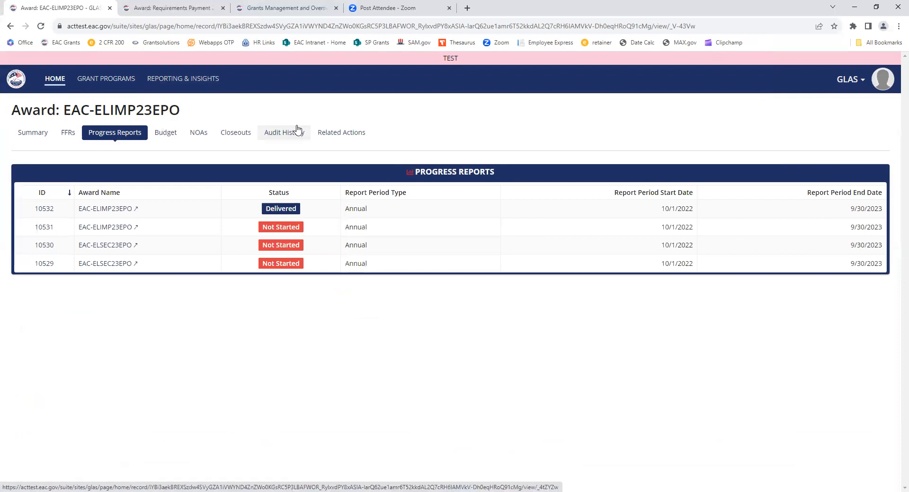
mouse_move(312, 214)
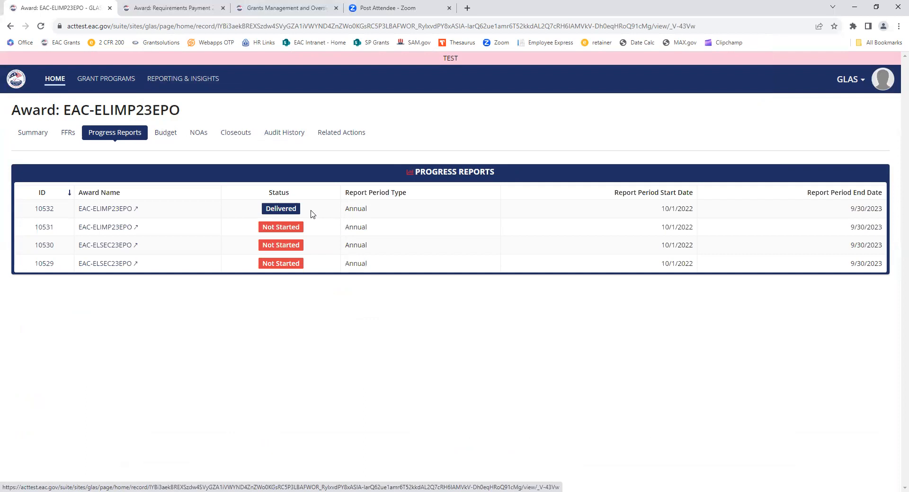
mouse_move(278, 193)
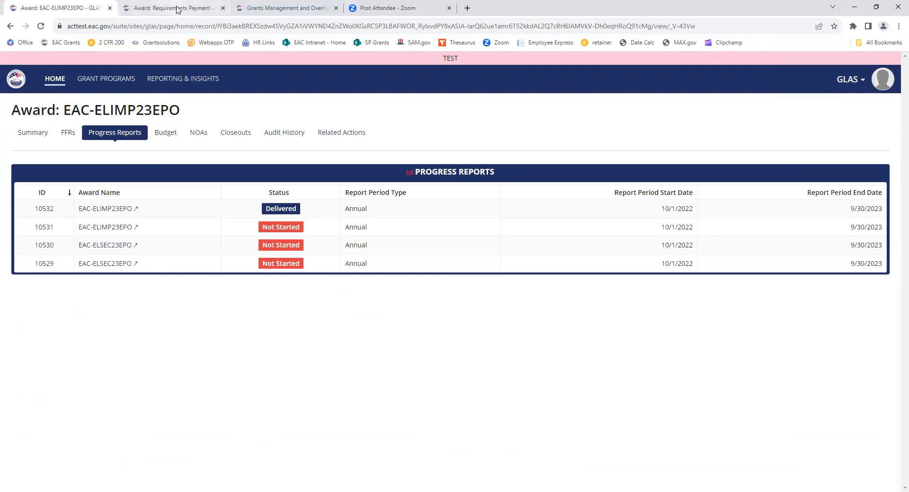
Switch to the Requirements Payment 251 award and open approved report 10691
click(173, 7)
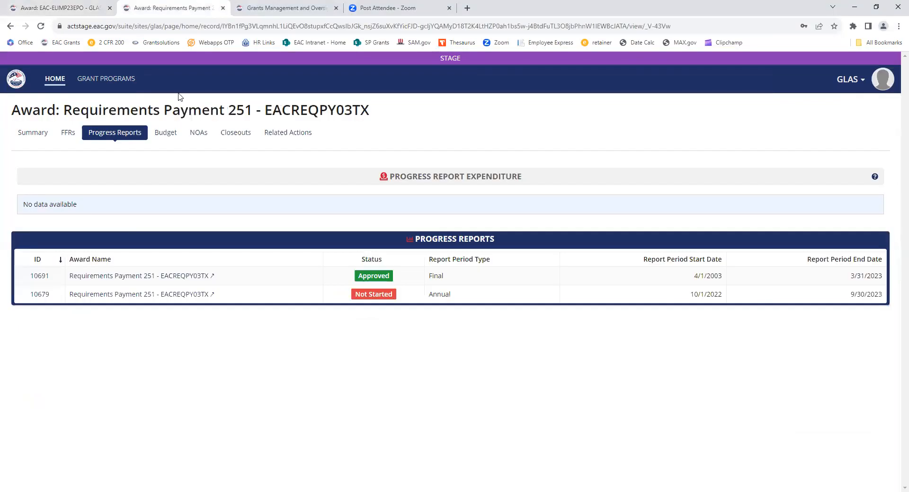
mouse_move(373, 275)
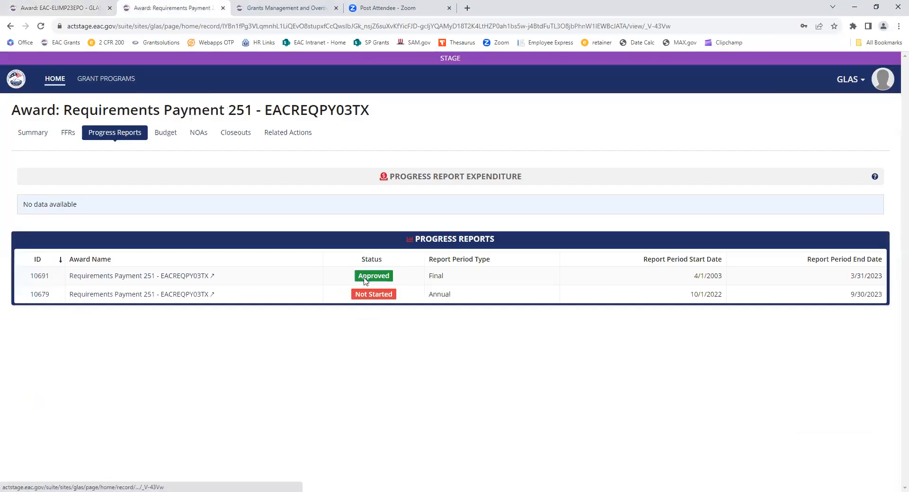
mouse_move(33, 279)
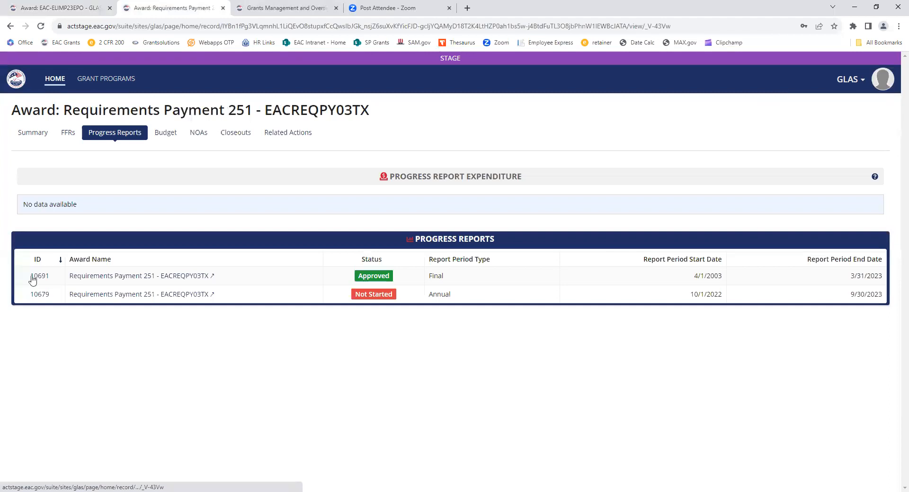
click(39, 276)
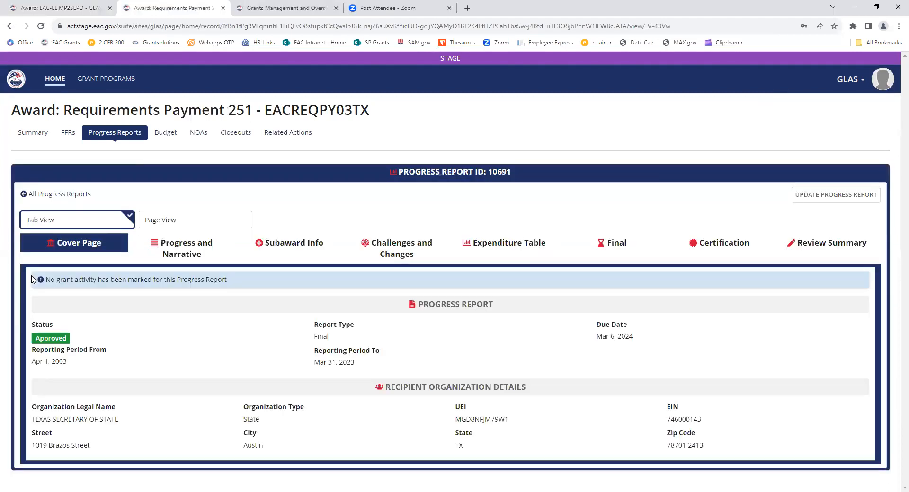
mouse_move(816, 209)
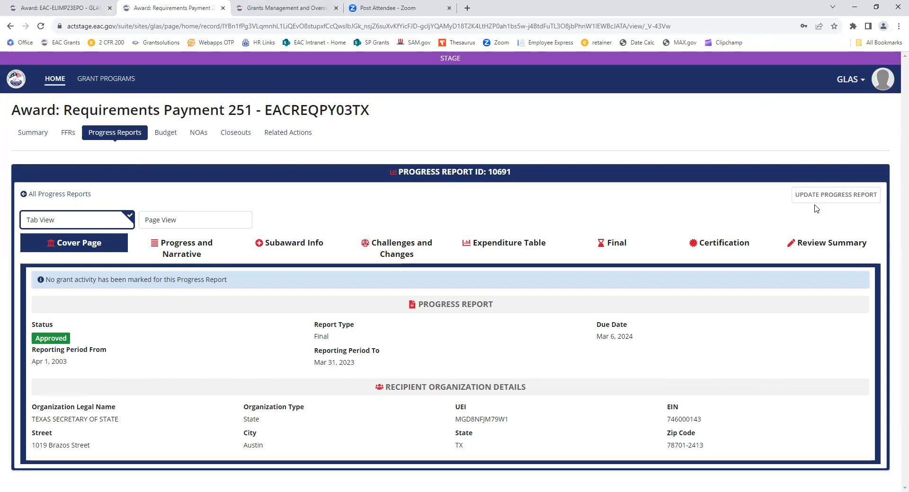
mouse_move(830, 200)
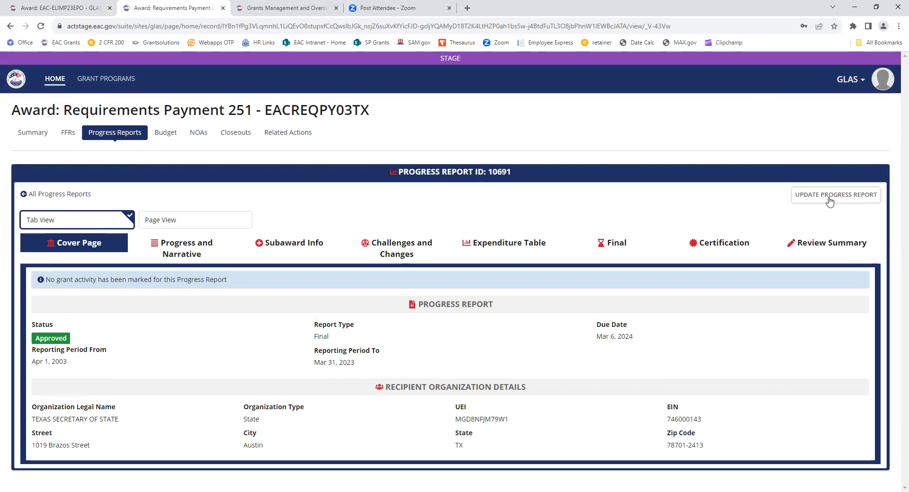
Start updating report 10691, opening its Cover Page update form
click(834, 194)
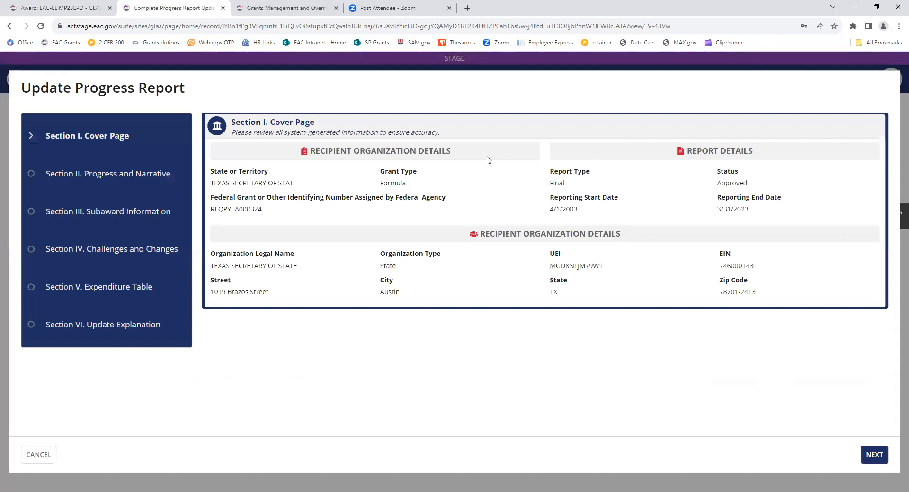
mouse_move(781, 445)
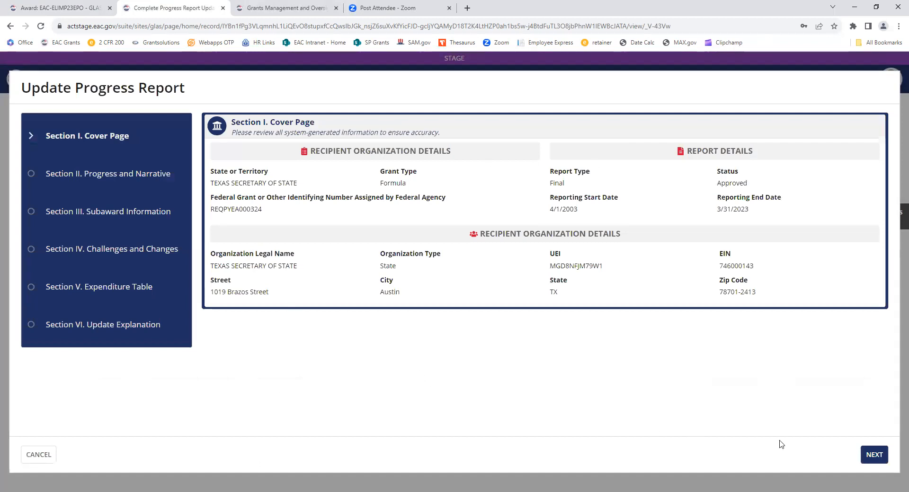
mouse_move(111, 187)
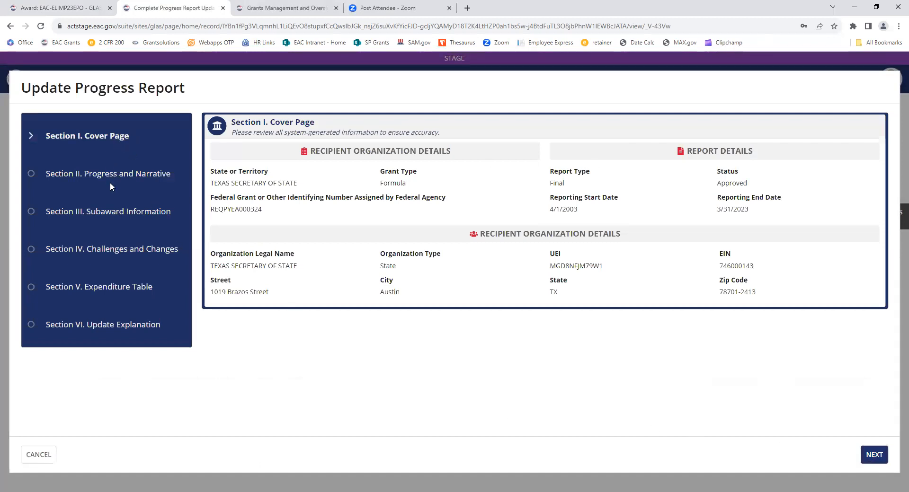
mouse_move(103, 324)
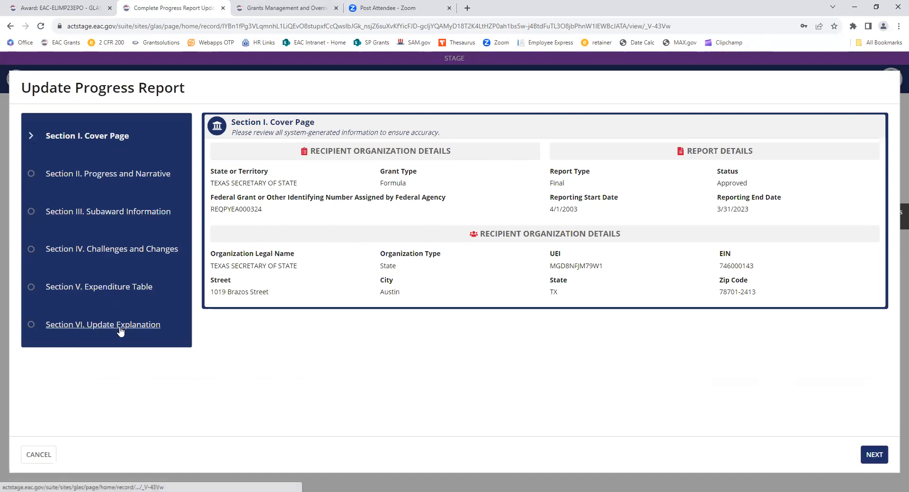
mouse_move(458, 376)
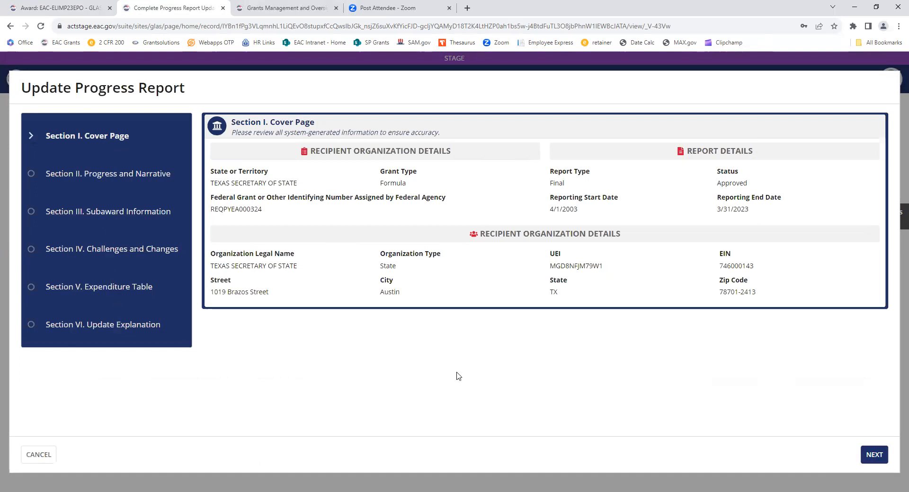